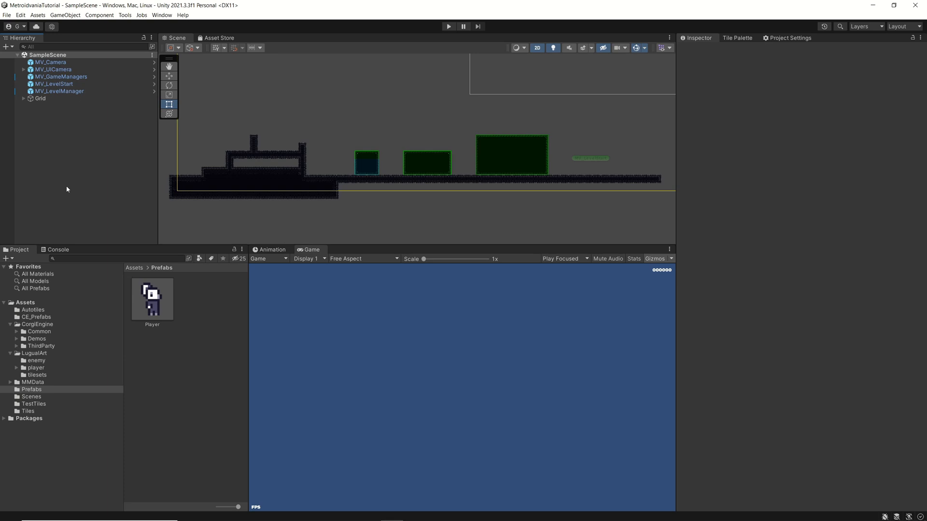
{"action": "mouse_move", "coordinate": [99, 161]}
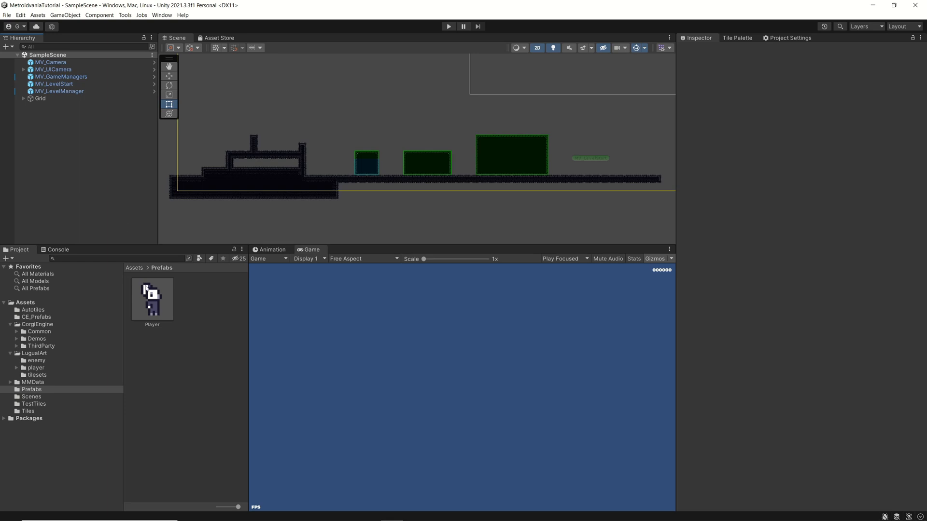
{"action": "mouse_move", "coordinate": [151, 305]}
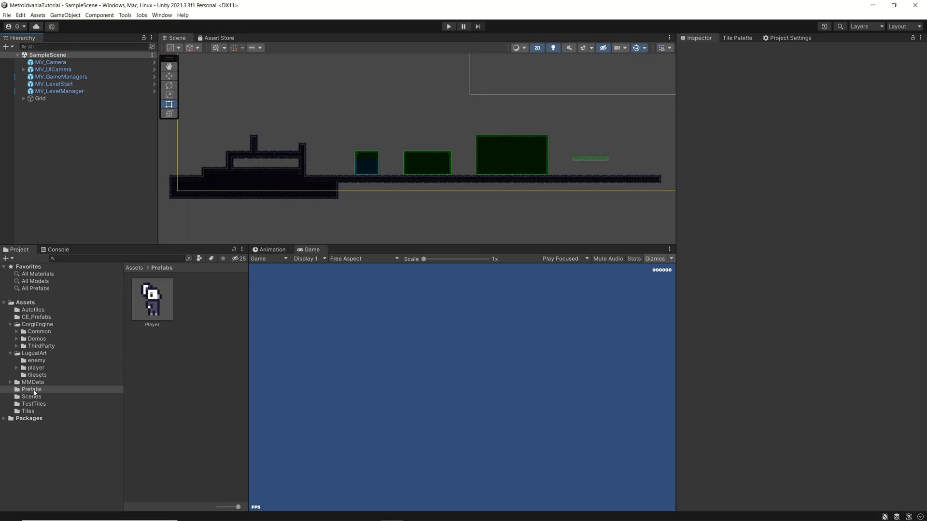
Select the Player prefab in Prefabs and search 'ladde' to inspect its Character Ladder ability
{"action": "left_click", "coordinate": [31, 389]}
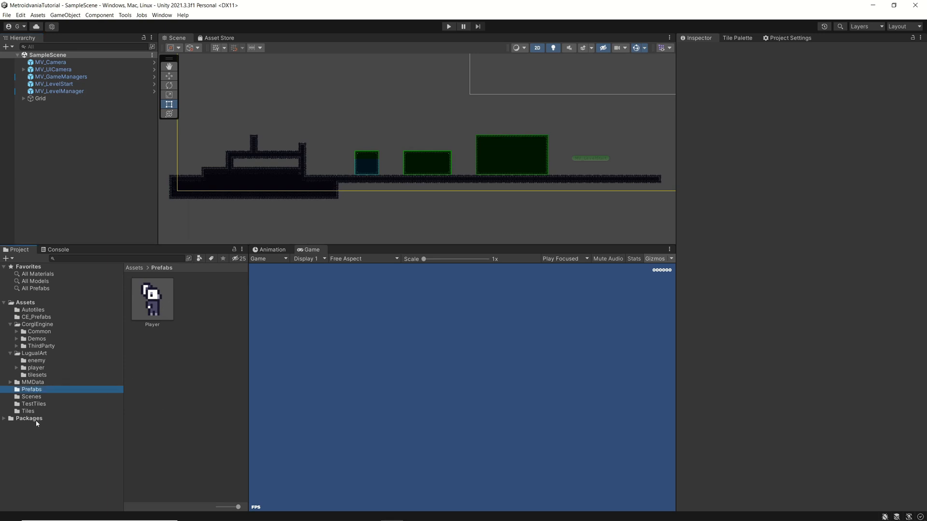
{"action": "left_click", "coordinate": [152, 299]}
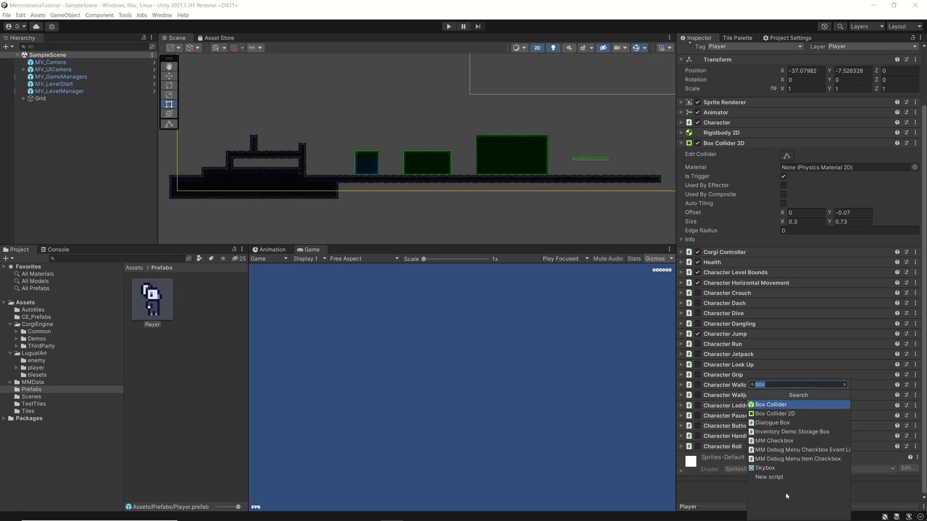
{"action": "type", "text": "ladde"}
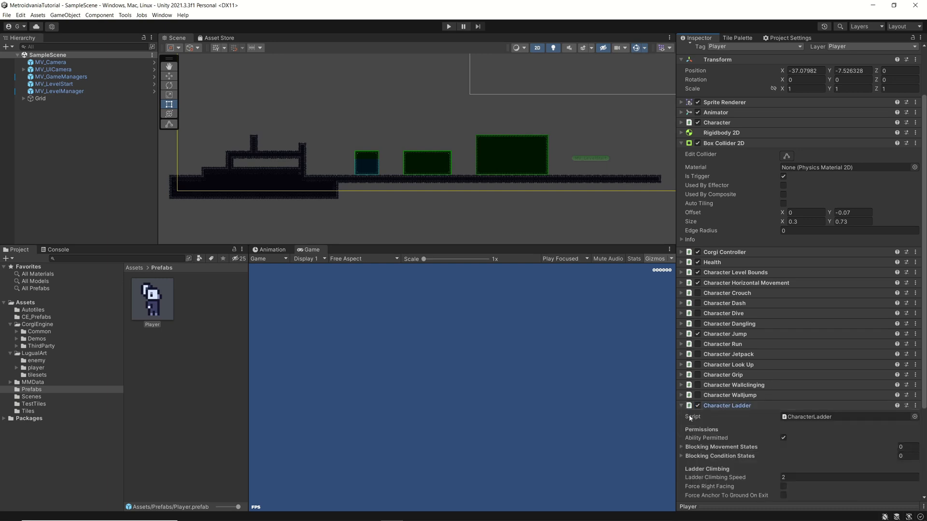
{"action": "scroll", "scroll_direction": "down", "scroll_amount": 3}
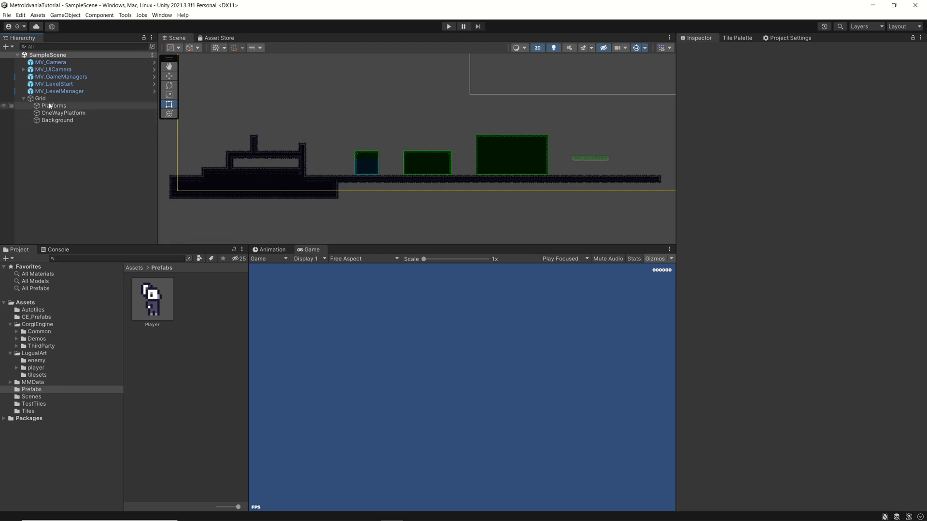
Create a rectangular tilemap under Grid and name it Ladder
{"action": "left_click", "coordinate": [40, 98]}
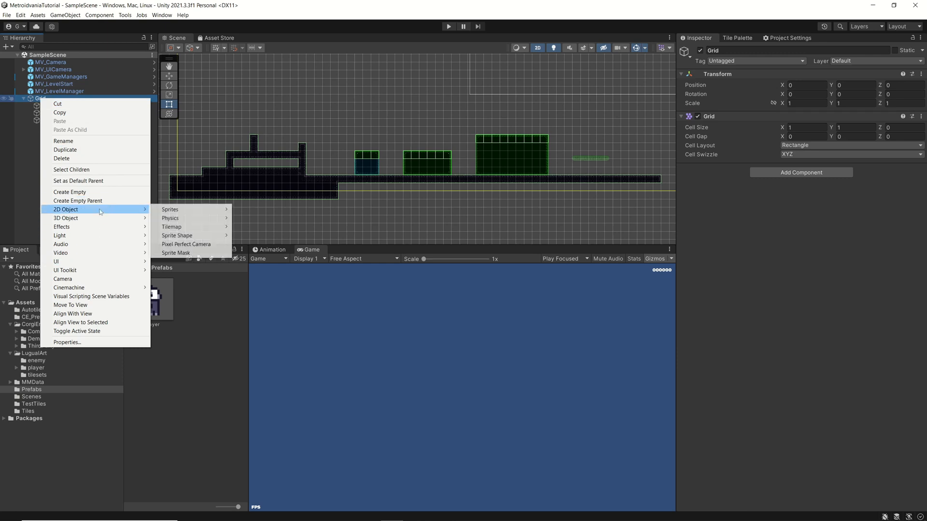
{"action": "mouse_move", "coordinate": [177, 235]}
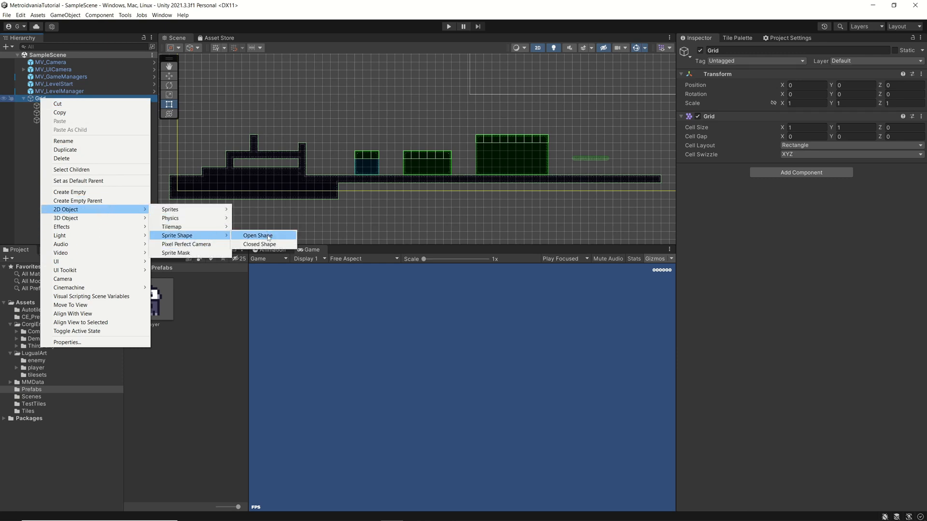
{"action": "mouse_move", "coordinate": [171, 226]}
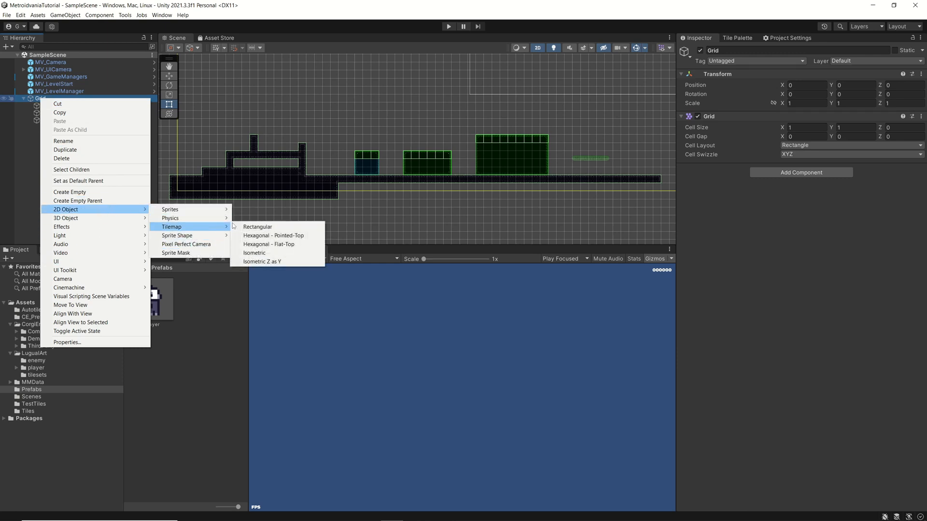
{"action": "left_click", "coordinate": [258, 227]}
{"action": "type", "text": "Ladder"}
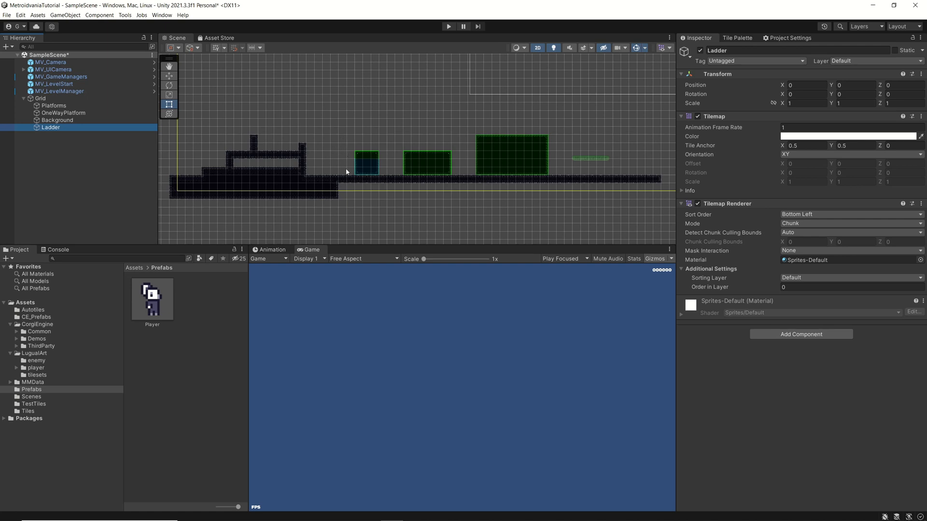
{"action": "mouse_move", "coordinate": [345, 146]}
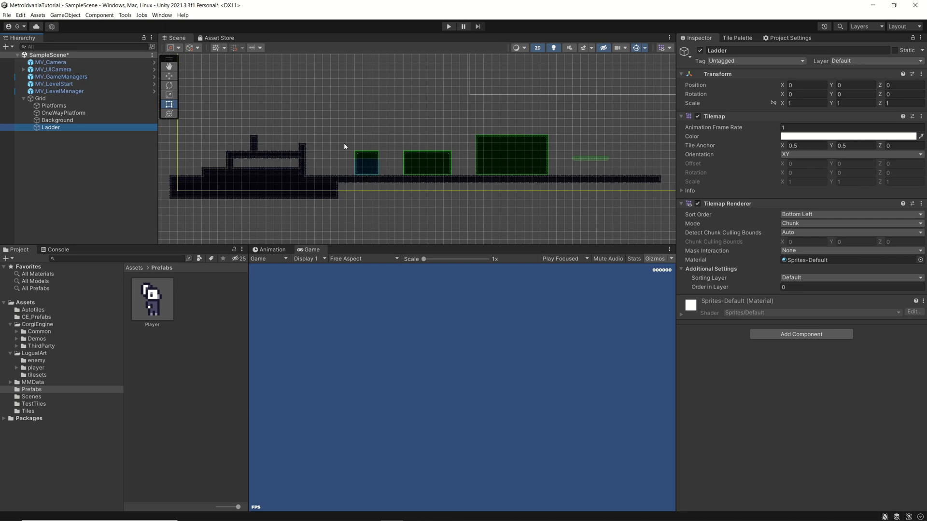
{"action": "mouse_move", "coordinate": [124, 192]}
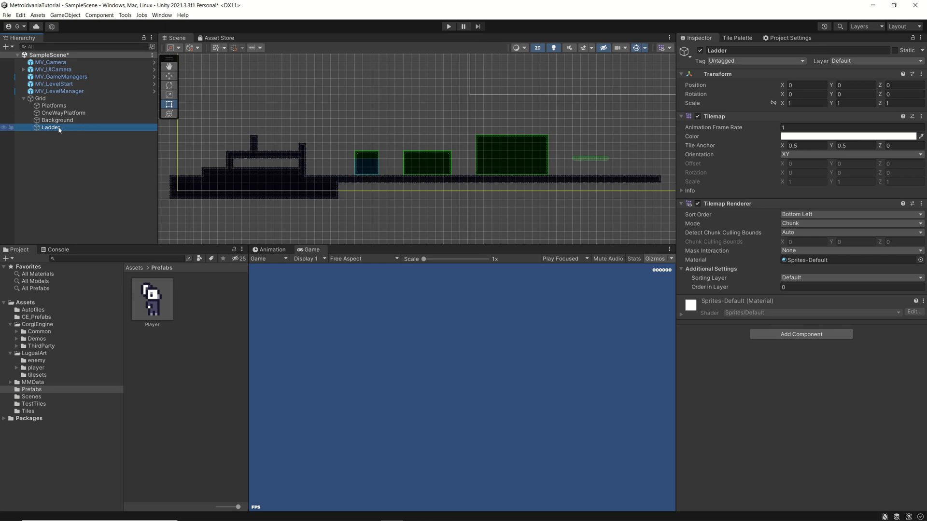
Deselect everything and browse the Project window to Assets > LugualArt > tilesets
{"action": "left_click", "coordinate": [67, 167]}
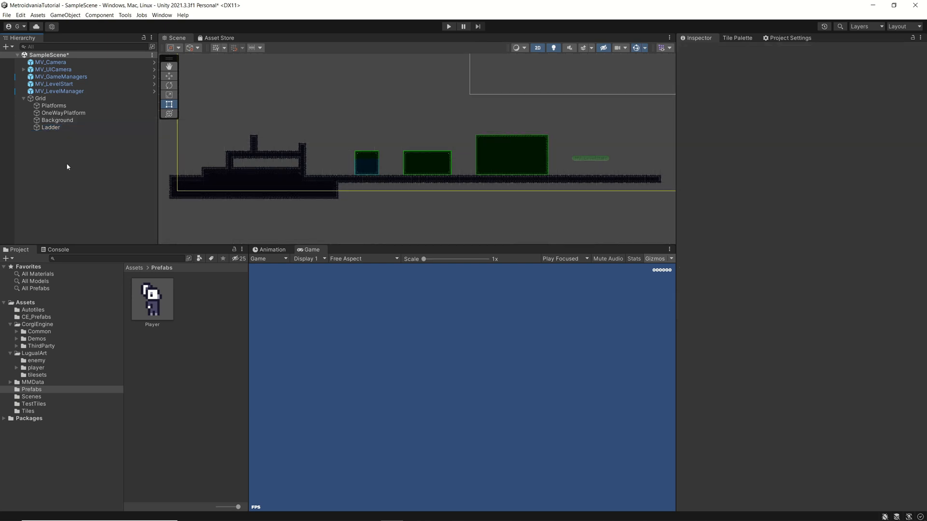
{"action": "mouse_move", "coordinate": [109, 201]}
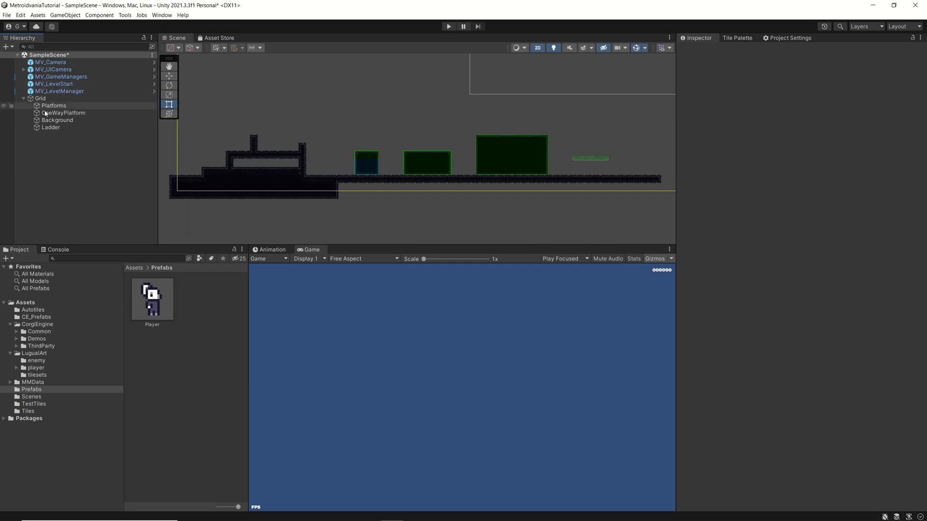
{"action": "left_click", "coordinate": [65, 113]}
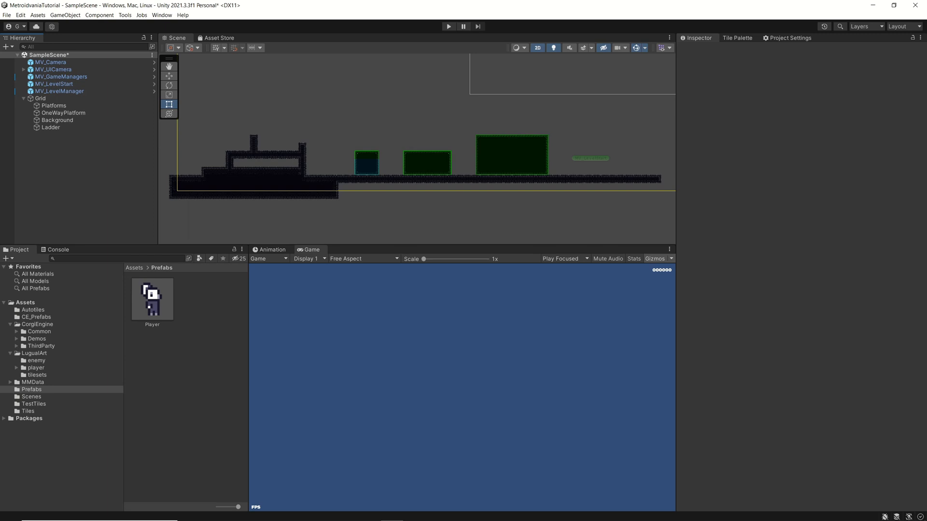
{"action": "left_click", "coordinate": [31, 389]}
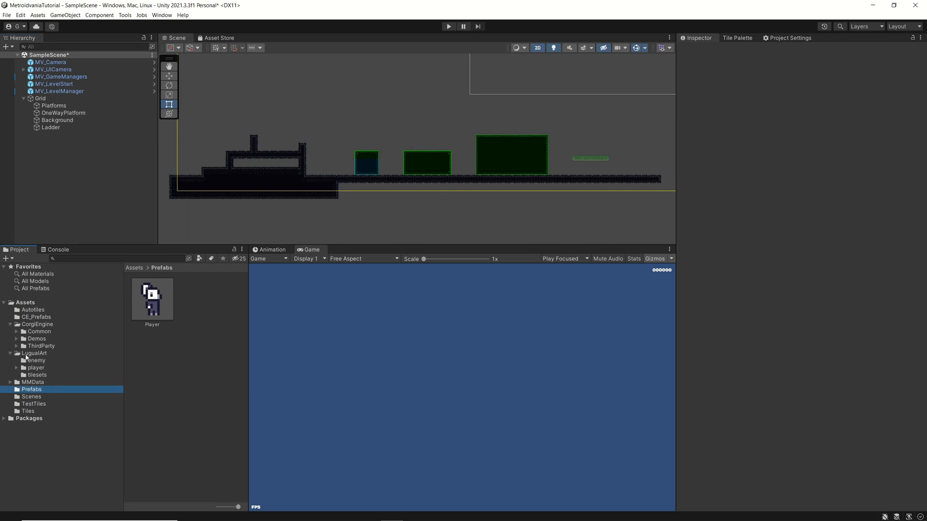
{"action": "left_click", "coordinate": [37, 375]}
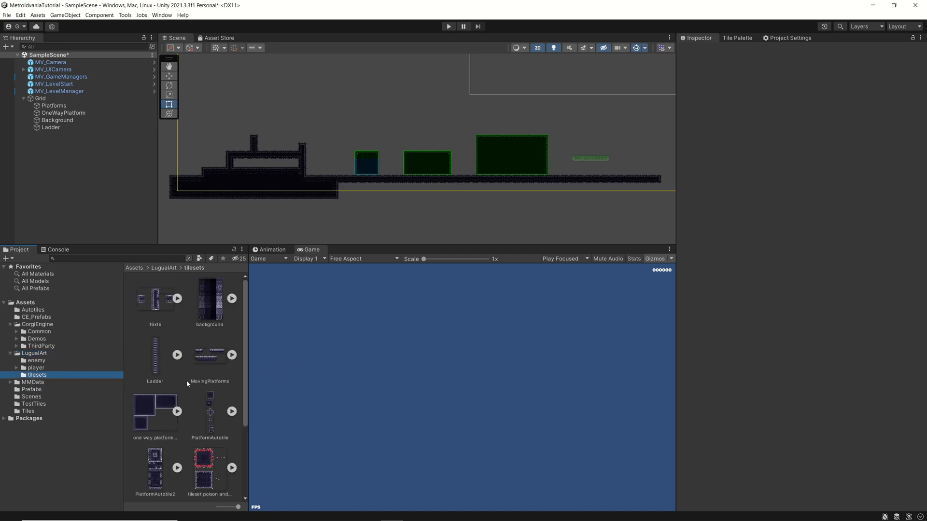
{"action": "mouse_move", "coordinate": [160, 358]}
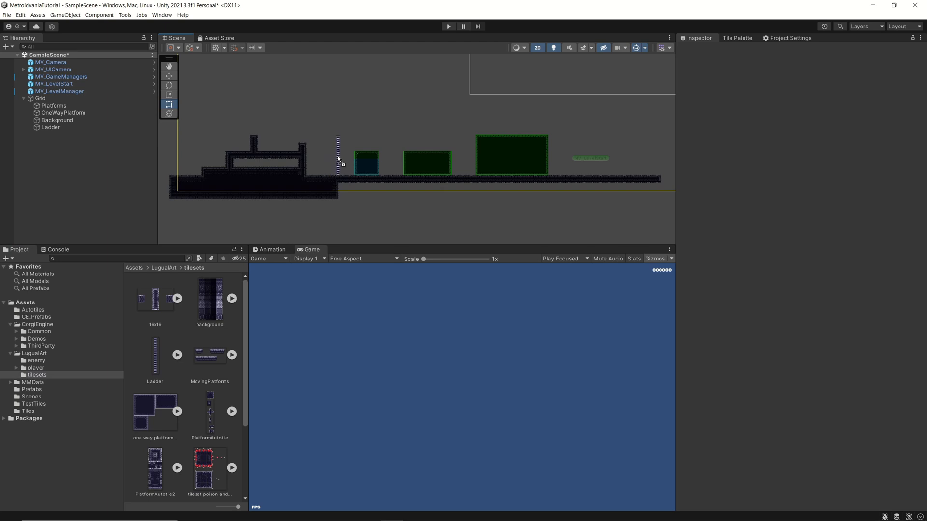
Drop the Ladder sprite into the Scene and position it inside the green block with the Move tool
{"action": "left_click", "coordinate": [339, 157]}
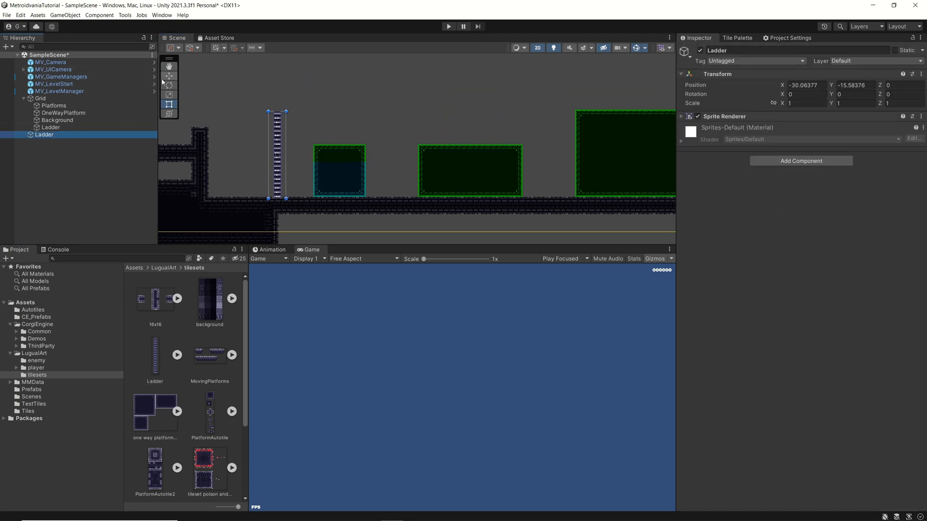
{"action": "left_click", "coordinate": [168, 75]}
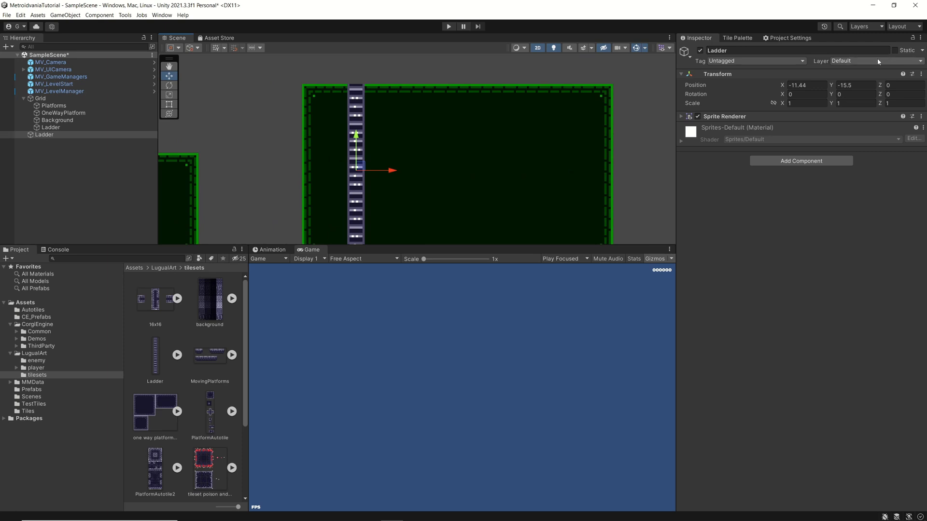
Put the Ladder object on the Ladders layer and add a Simple-type Ladder component
{"action": "left_click", "coordinate": [874, 61]}
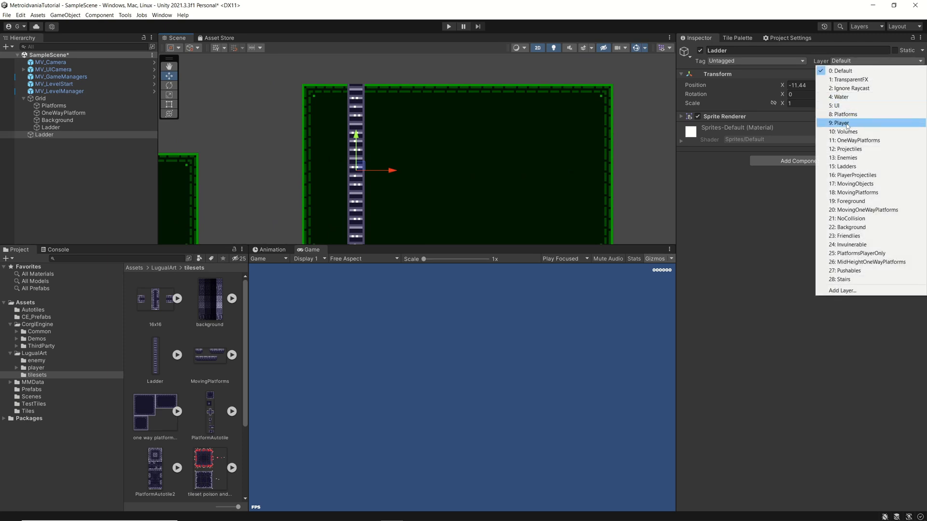
{"action": "mouse_move", "coordinate": [851, 175]}
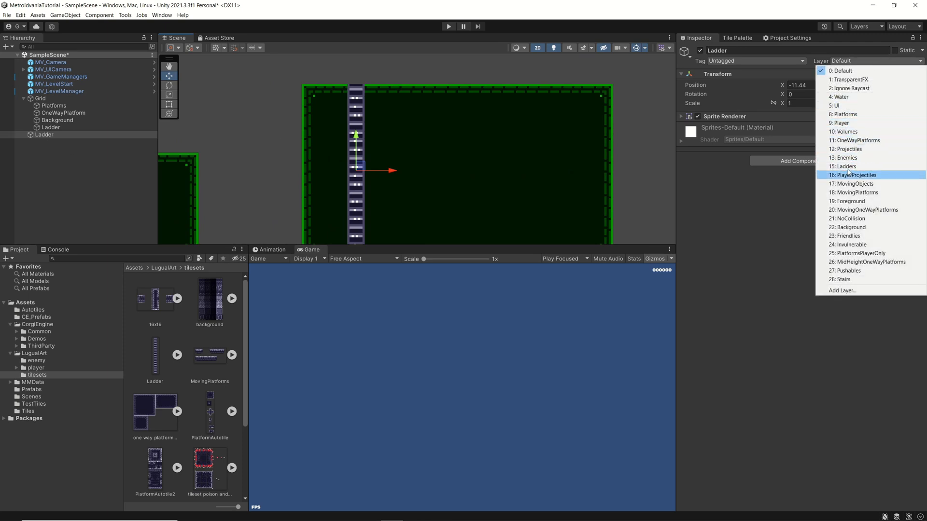
{"action": "left_click", "coordinate": [845, 166]}
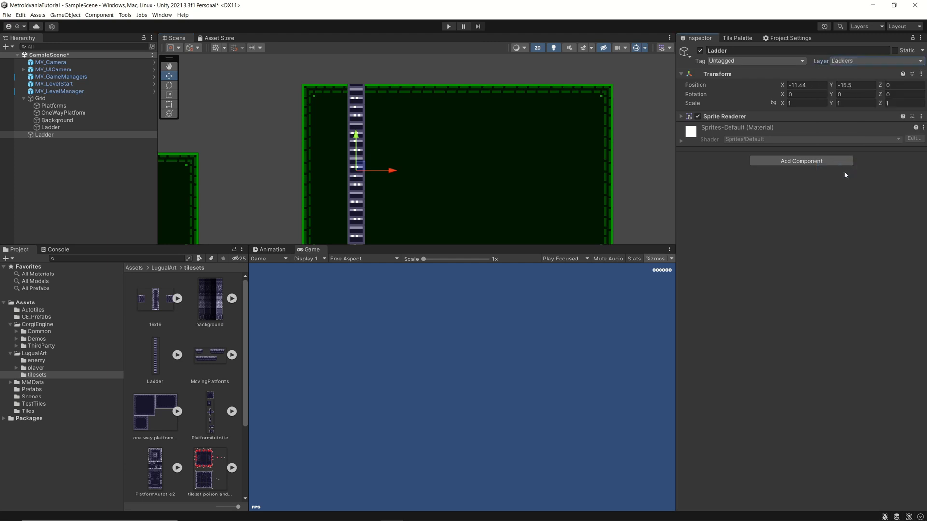
{"action": "mouse_move", "coordinate": [584, 220]}
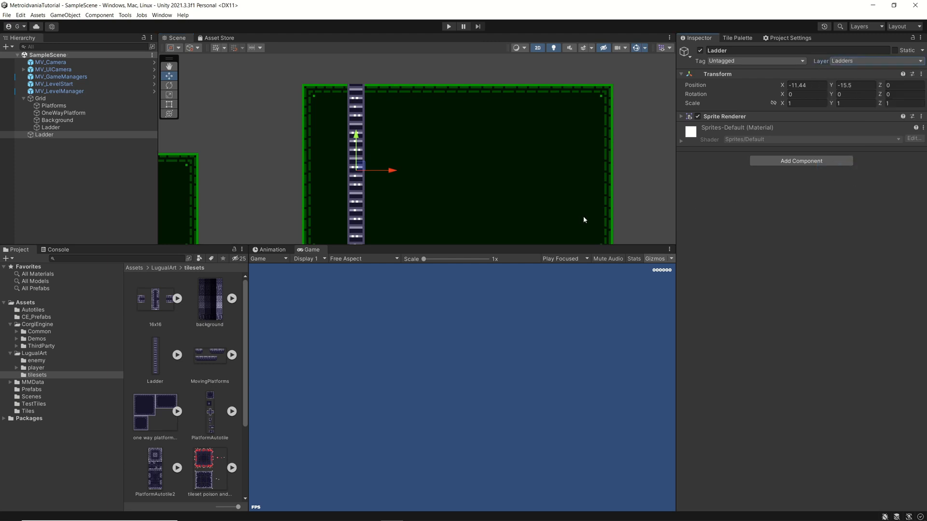
{"action": "mouse_move", "coordinate": [361, 124]}
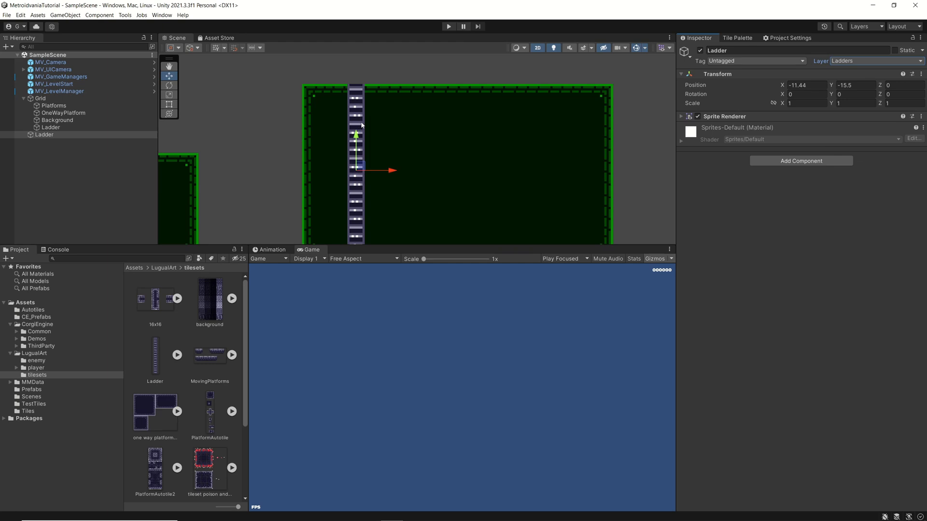
{"action": "mouse_move", "coordinate": [801, 161]}
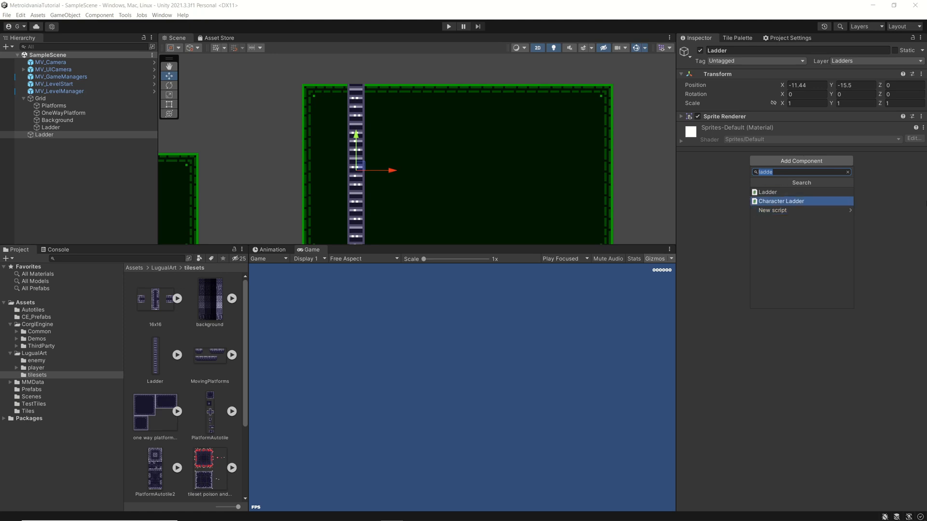
{"action": "left_click", "coordinate": [780, 201]}
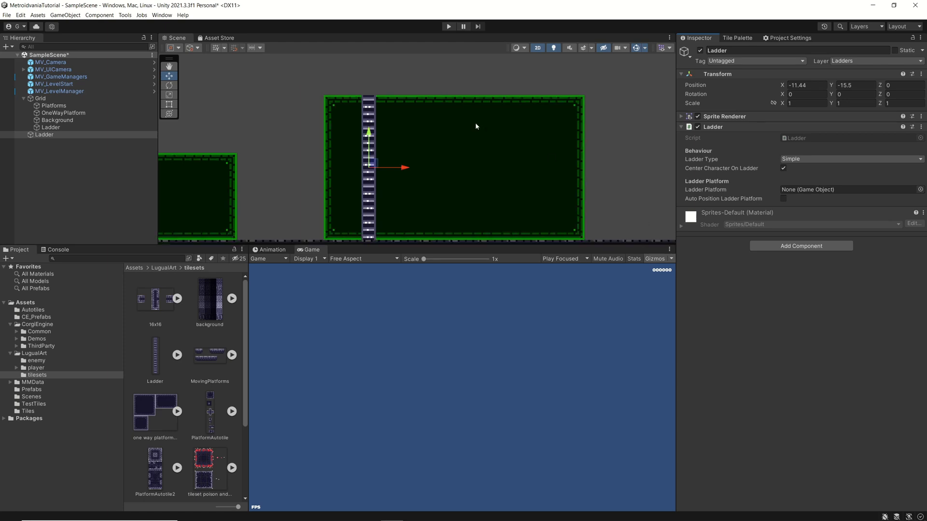
{"action": "mouse_move", "coordinate": [372, 133]}
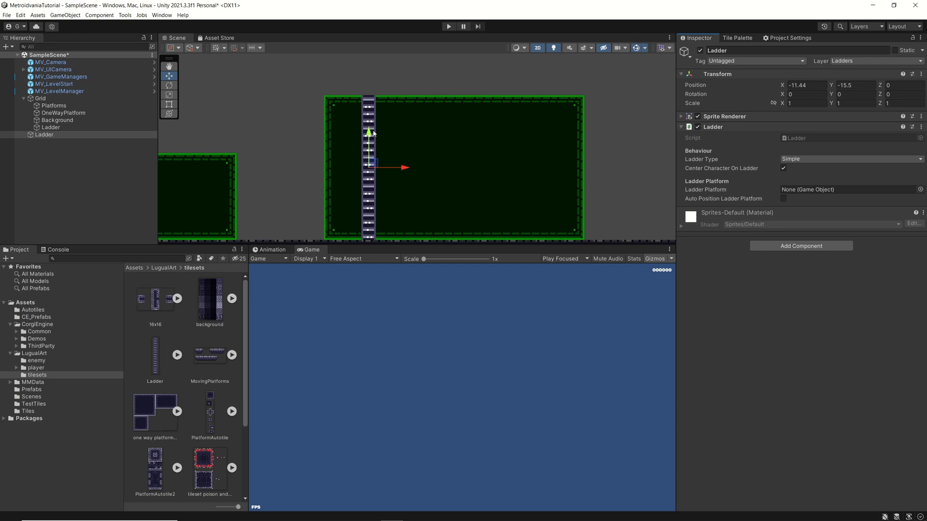
{"action": "mouse_move", "coordinate": [370, 153]}
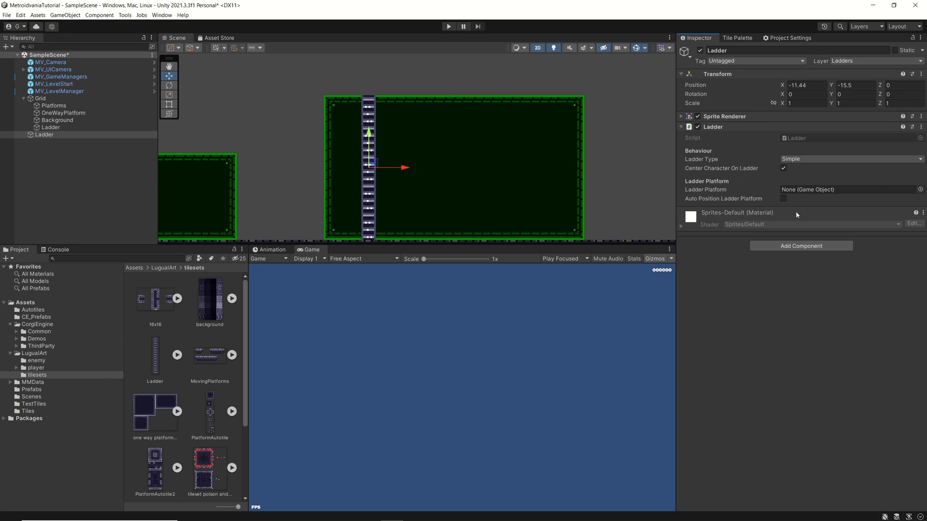
{"action": "mouse_move", "coordinate": [764, 177]}
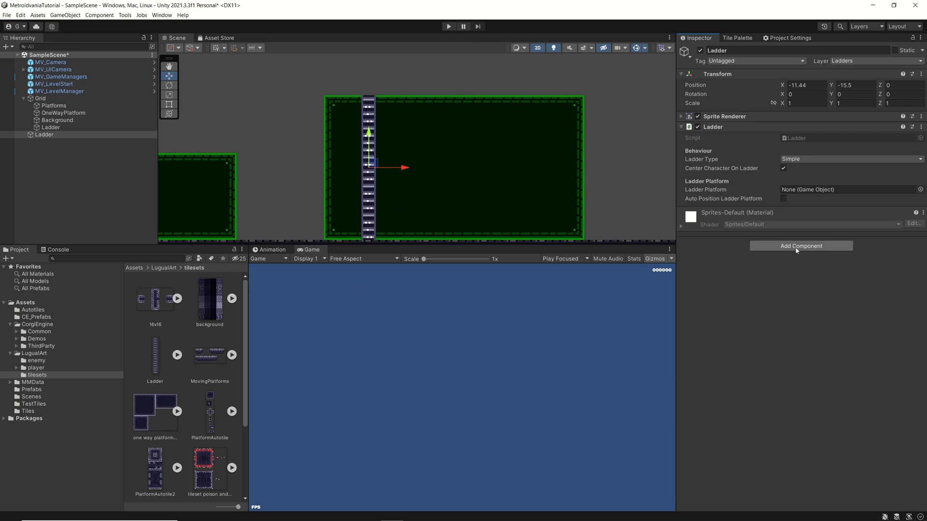
{"action": "mouse_move", "coordinate": [795, 249]}
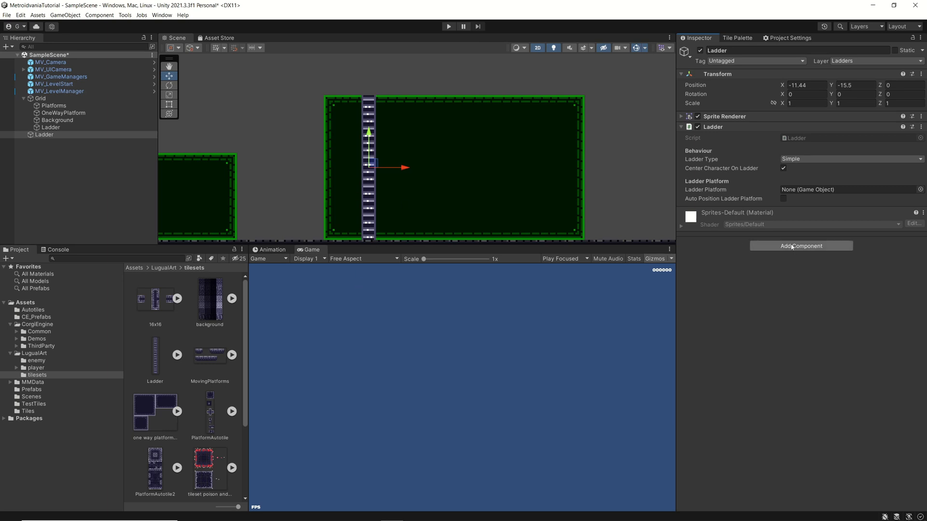
Add a Box Collider 2D to the Ladder via an Add Component search for 'box'
{"action": "left_click", "coordinate": [801, 245]}
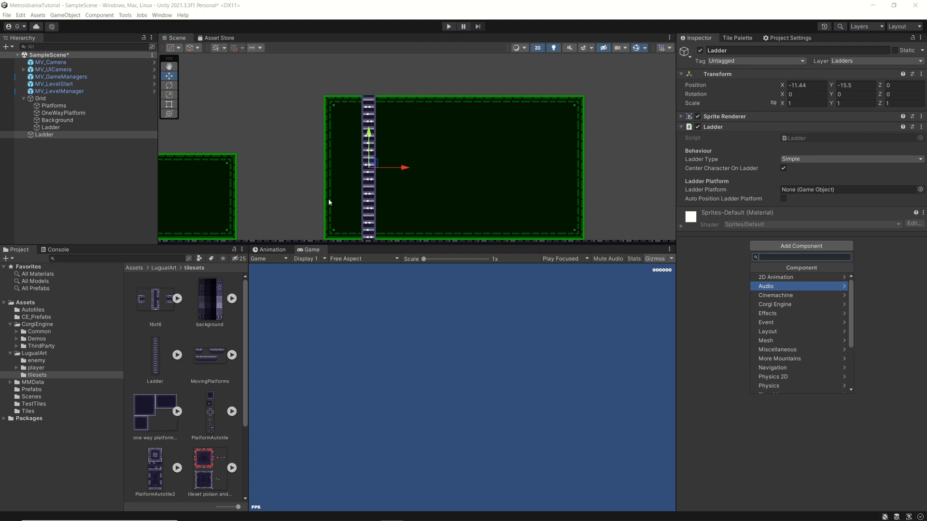
{"action": "mouse_move", "coordinate": [361, 214]}
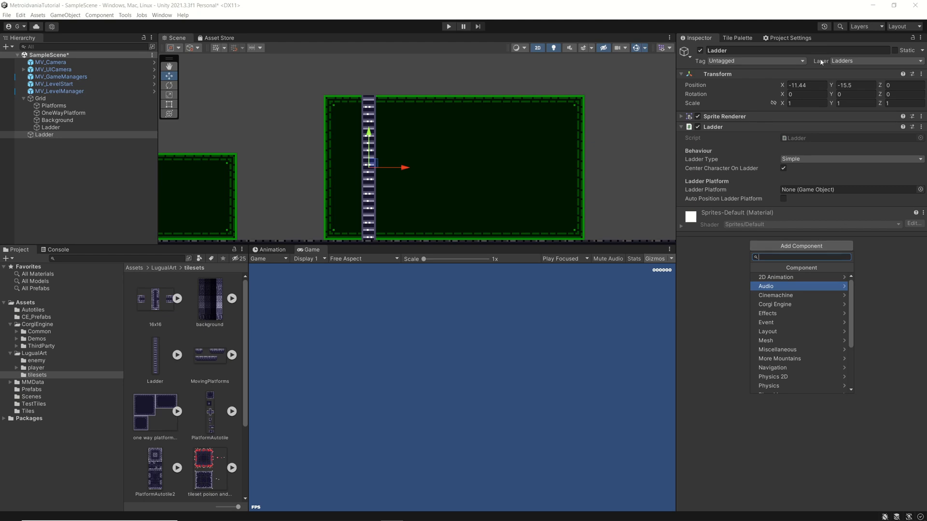
{"action": "mouse_move", "coordinate": [821, 60]}
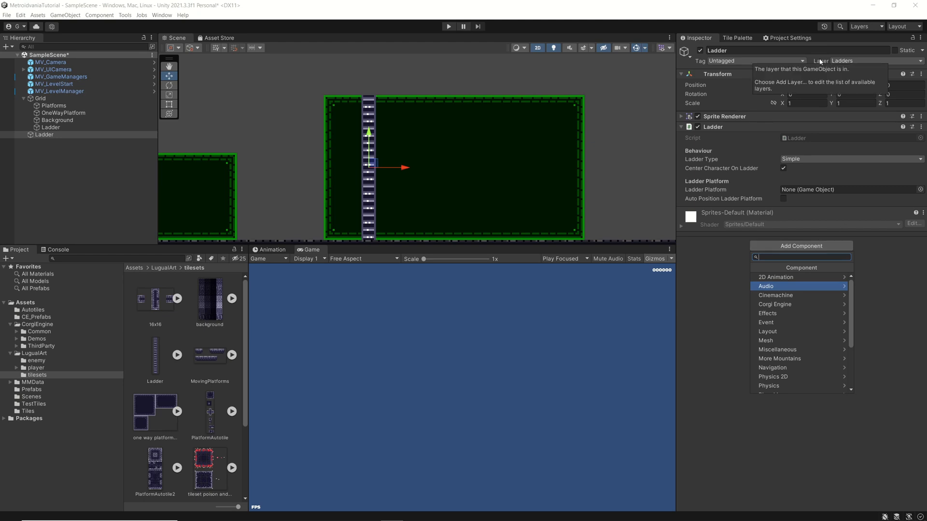
{"action": "type", "text": "ladd"}
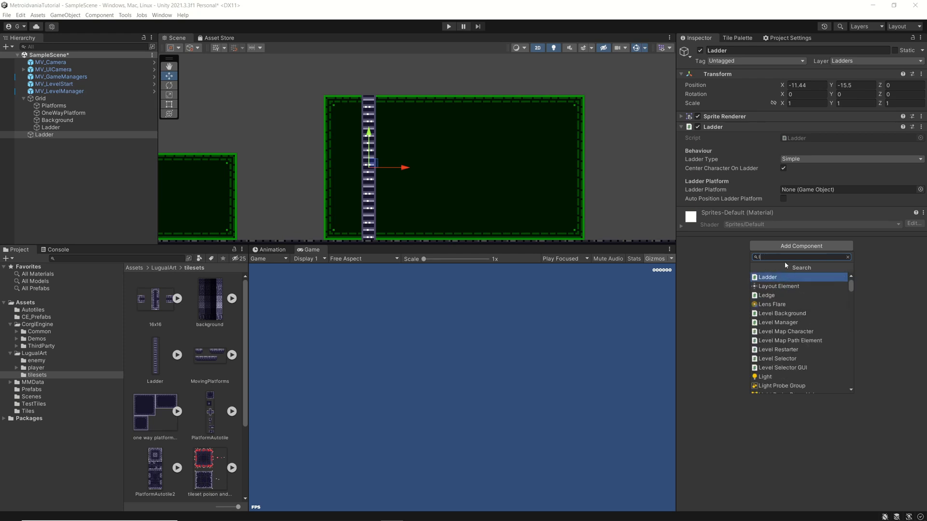
{"action": "type", "text": "box"}
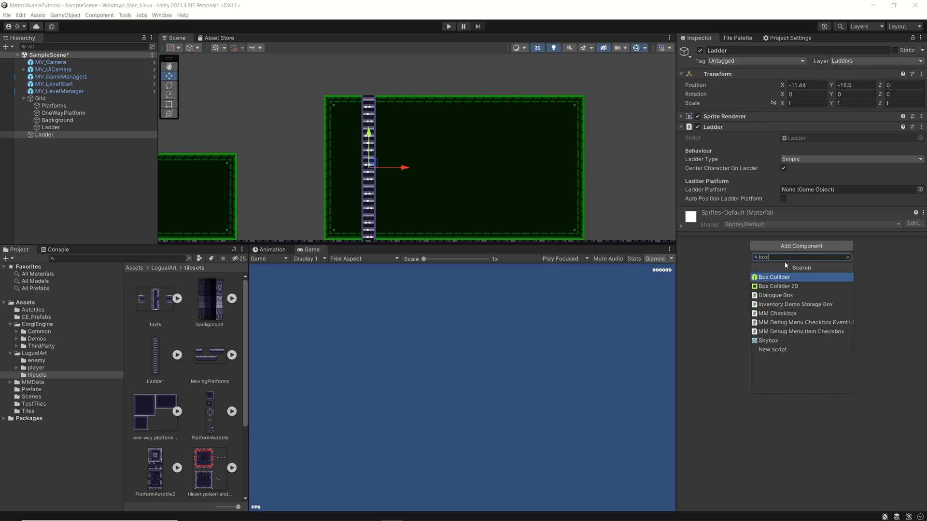
{"action": "left_click", "coordinate": [777, 286]}
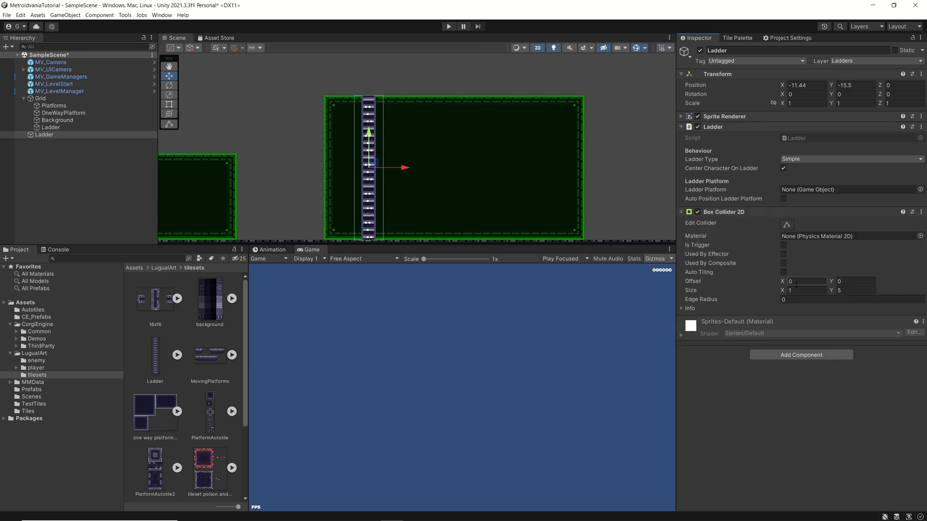
{"action": "mouse_move", "coordinate": [501, 269]}
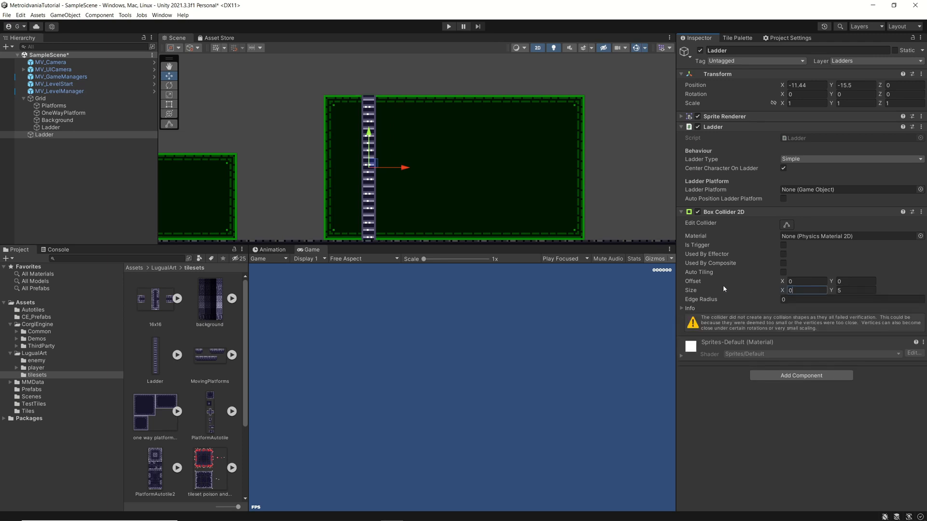
Set the Box Collider 2D size to 0.25 wide by 5 tall
{"action": "type", "text": "0.3"}
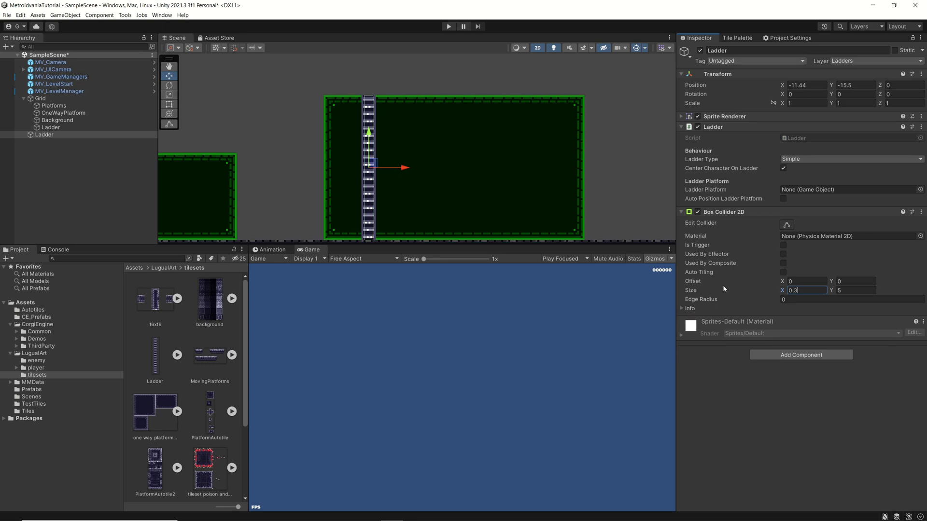
{"action": "type", "text": "0.2"}
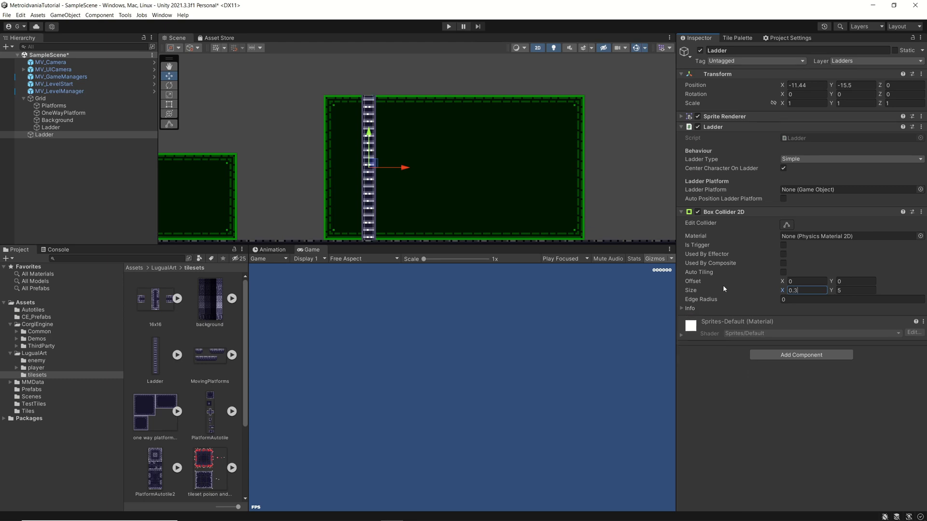
{"action": "type", "text": "0.2"}
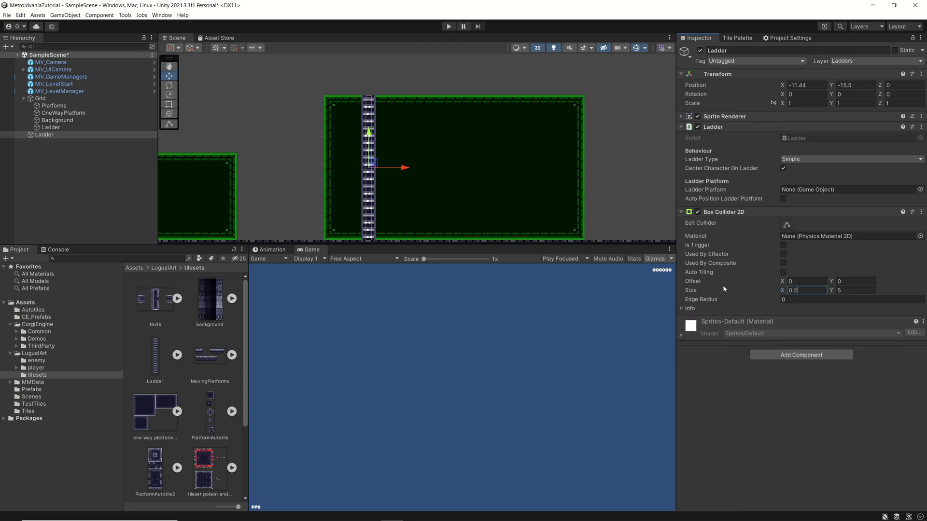
{"action": "type", "text": "0.25"}
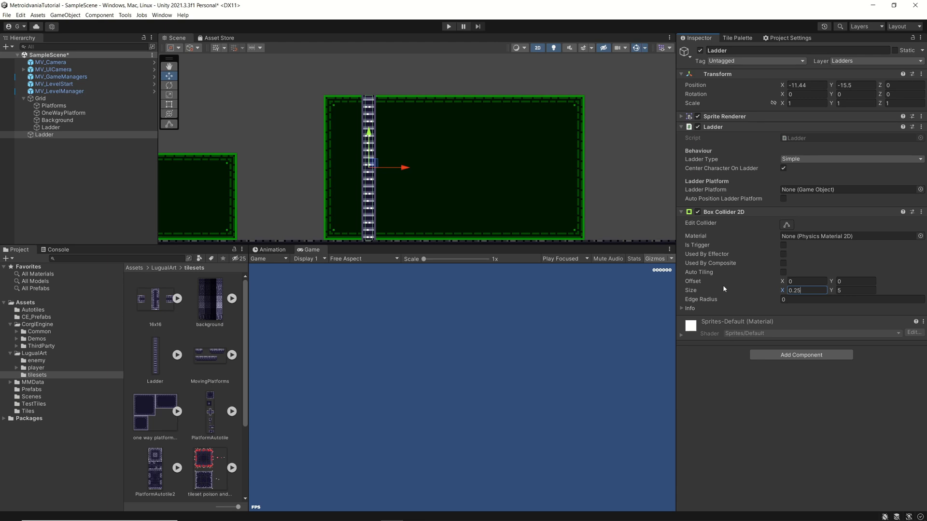
{"action": "left_click", "coordinate": [825, 426]}
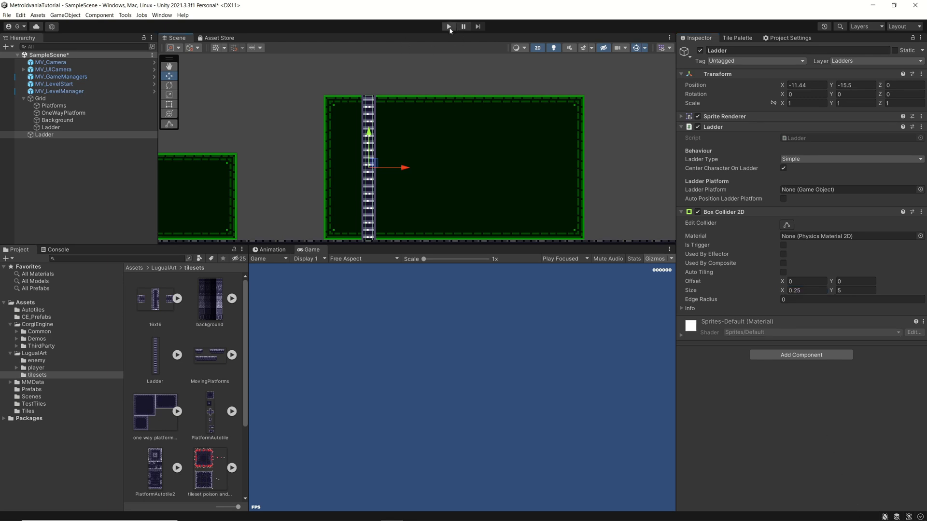
{"action": "left_click", "coordinate": [448, 27]}
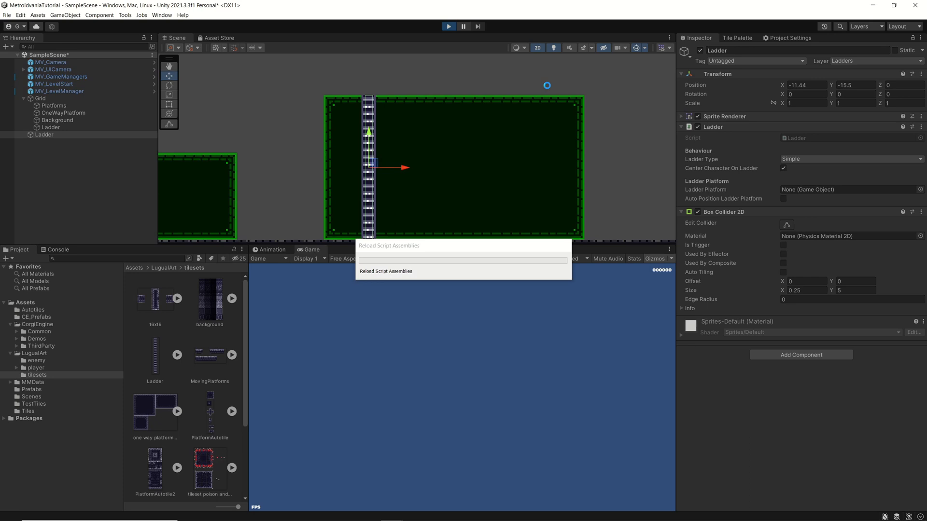
{"action": "left_click", "coordinate": [448, 26]}
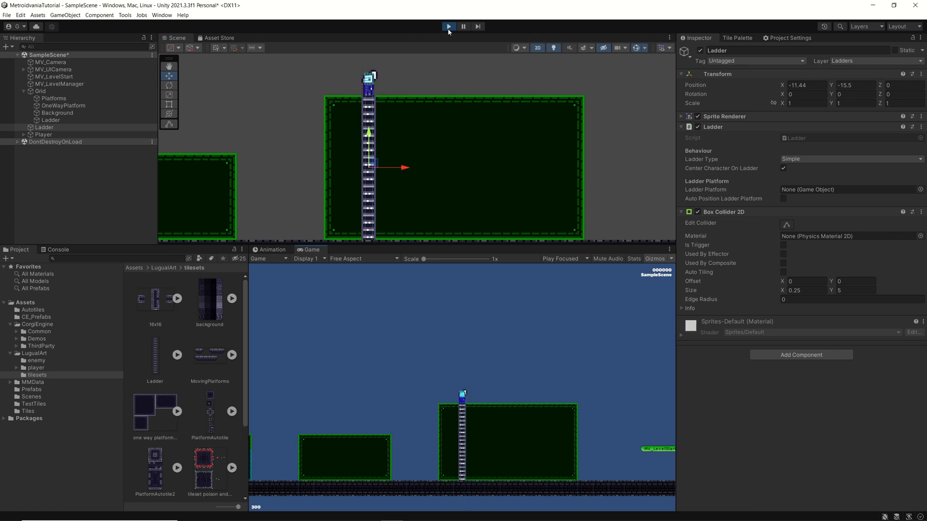
{"action": "left_click", "coordinate": [447, 26]}
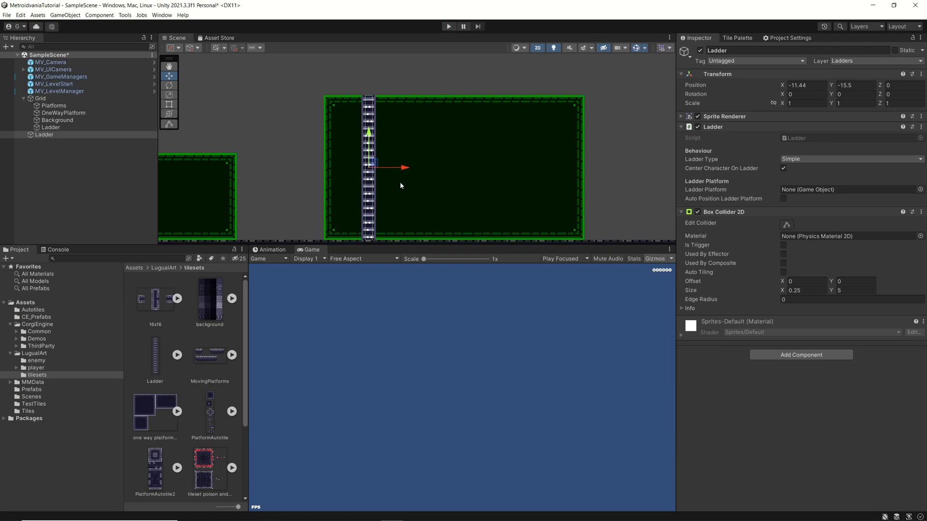
Pan the Scene view and drag the Ladder right of the platform to X -1.83
{"action": "left_click_drag", "start_coordinate": [401, 185], "coordinate": [516, 200]}
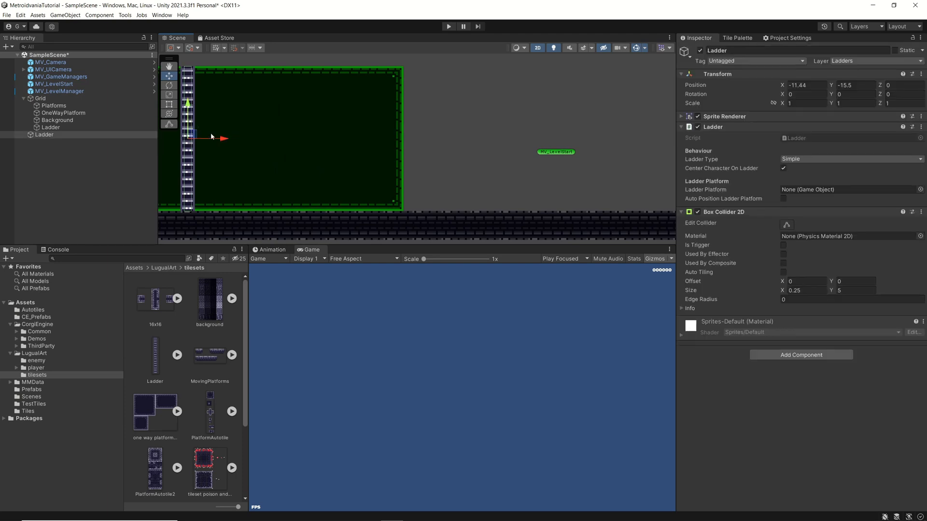
{"action": "left_click_drag", "start_coordinate": [189, 138], "coordinate": [466, 137]}
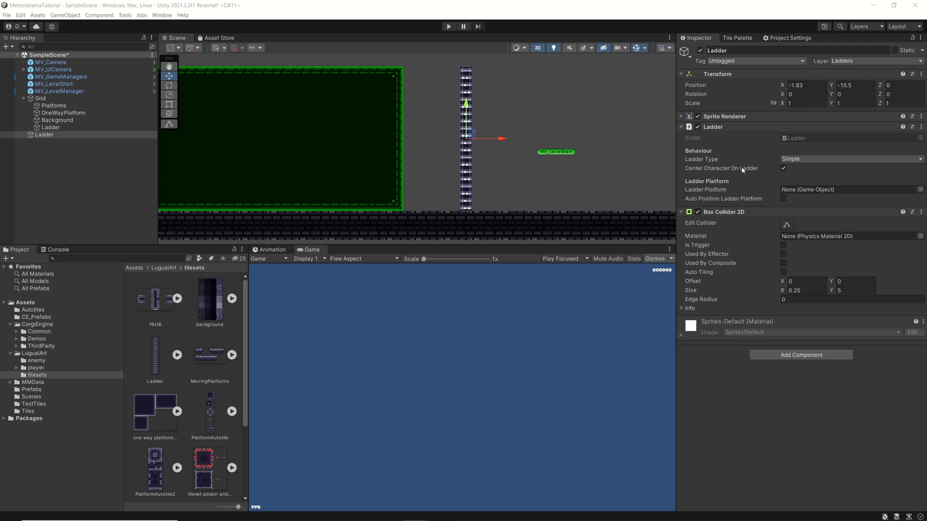
{"action": "mouse_move", "coordinate": [710, 143]}
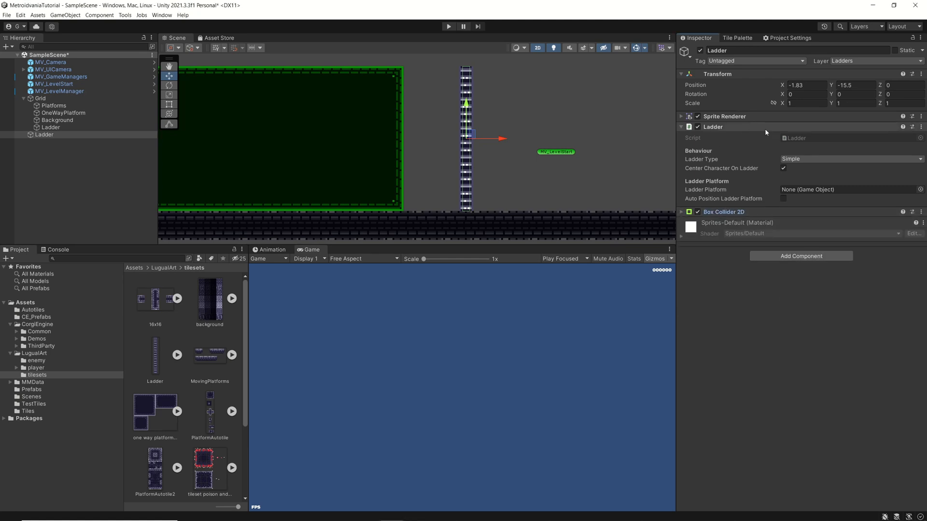
{"action": "mouse_move", "coordinate": [767, 134]}
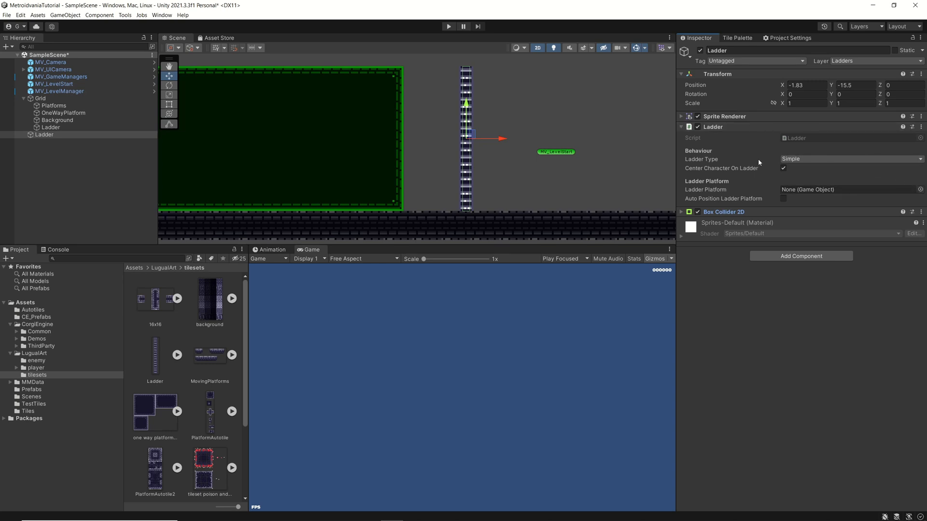
{"action": "mouse_move", "coordinate": [682, 162]}
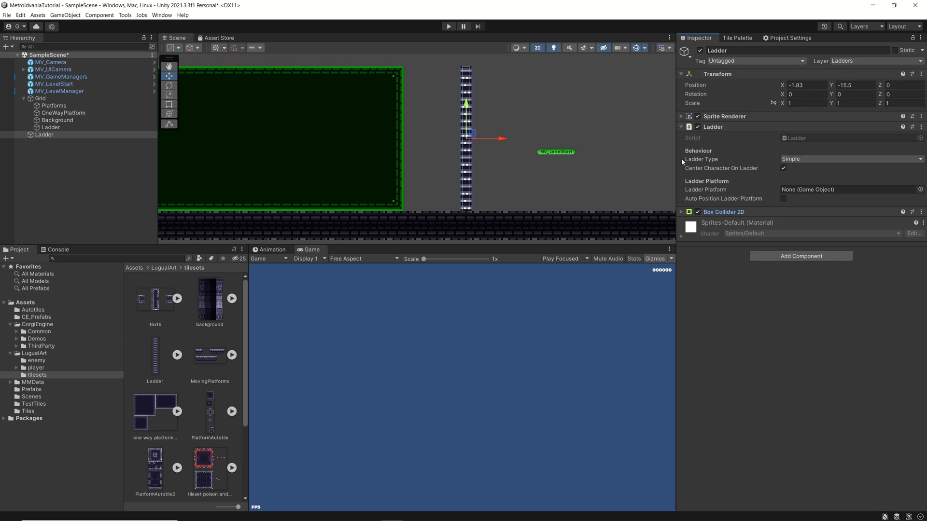
{"action": "mouse_move", "coordinate": [726, 166]}
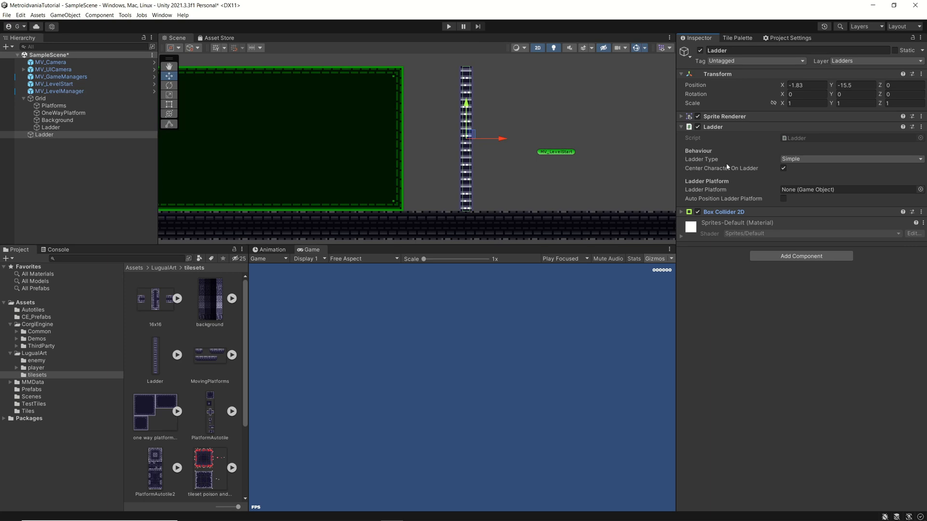
Set Ladder Type to Bi Directional, start a play test, and toggle character centring
{"action": "left_click", "coordinate": [849, 159]}
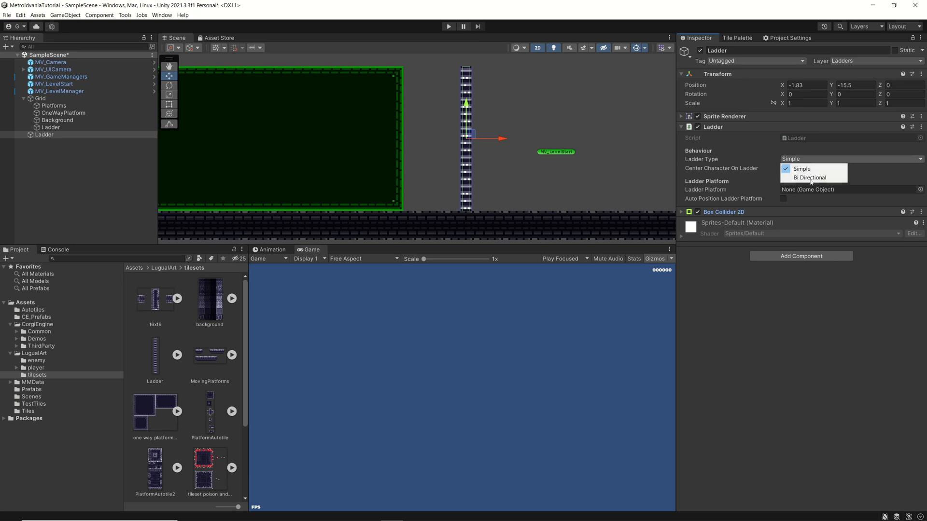
{"action": "mouse_move", "coordinate": [813, 177]}
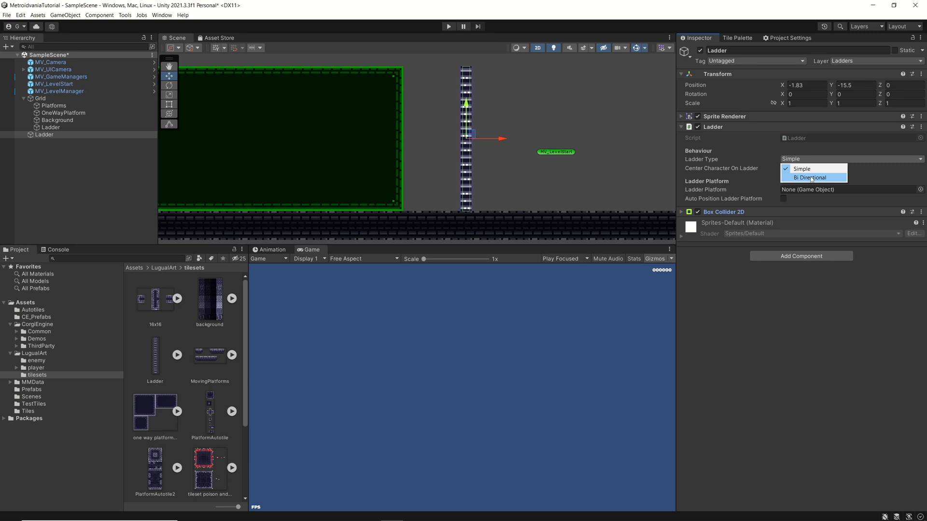
{"action": "left_click", "coordinate": [811, 177]}
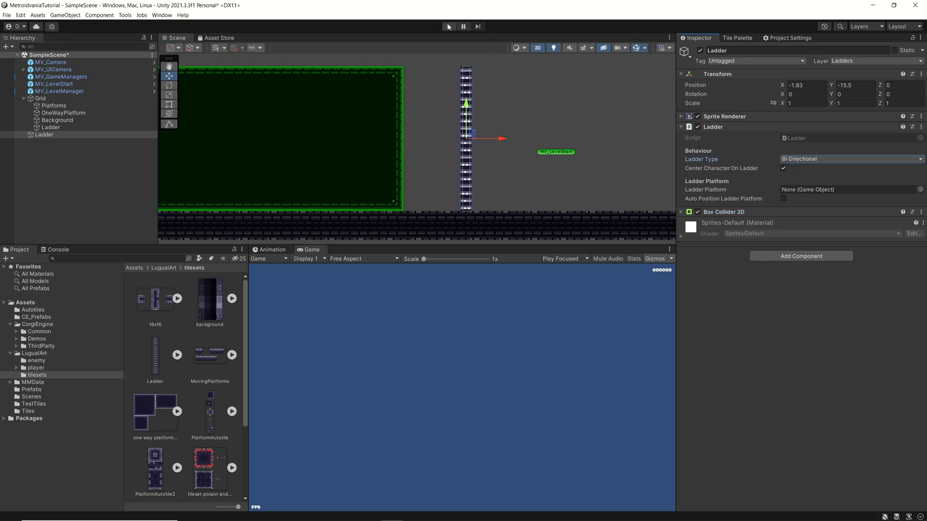
{"action": "left_click", "coordinate": [448, 26]}
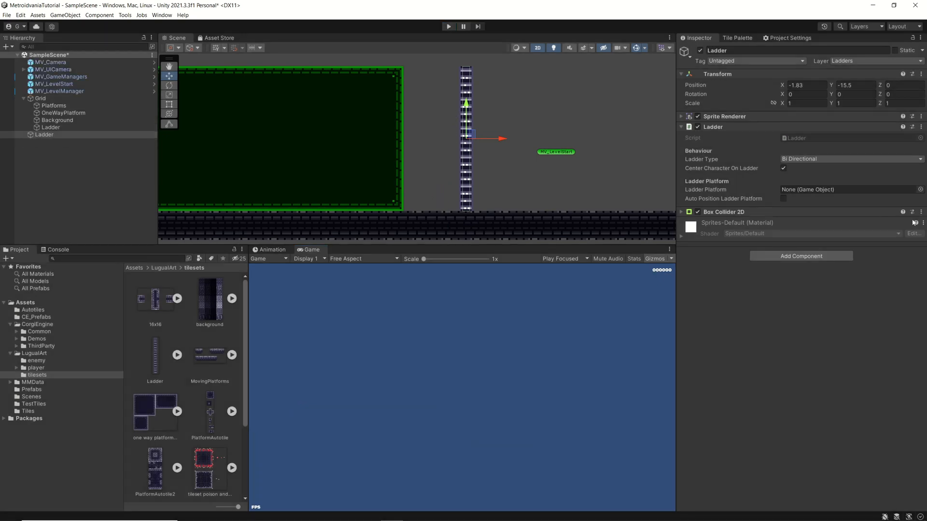
{"action": "left_click", "coordinate": [783, 168]}
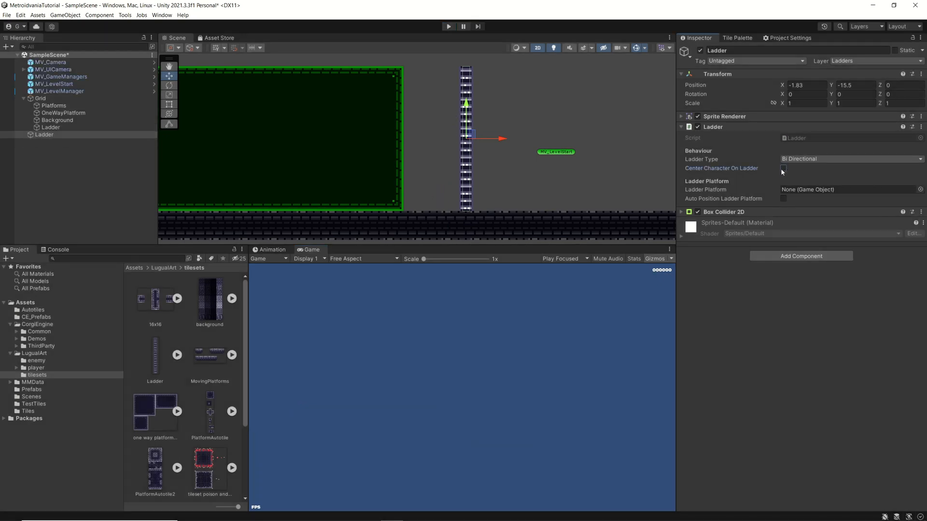
{"action": "left_click", "coordinate": [851, 158]}
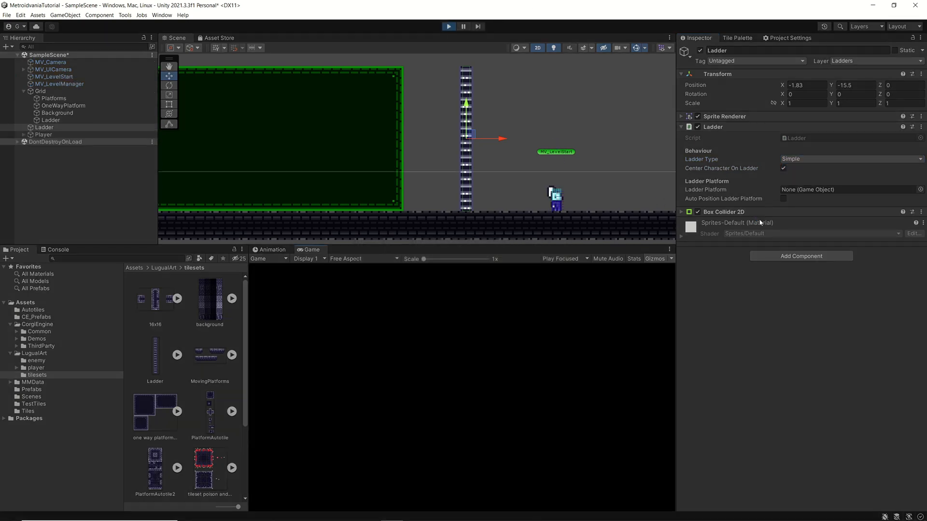
Exit Play mode back to the editor, with Ladder Type showing Simple
{"action": "left_click", "coordinate": [448, 26]}
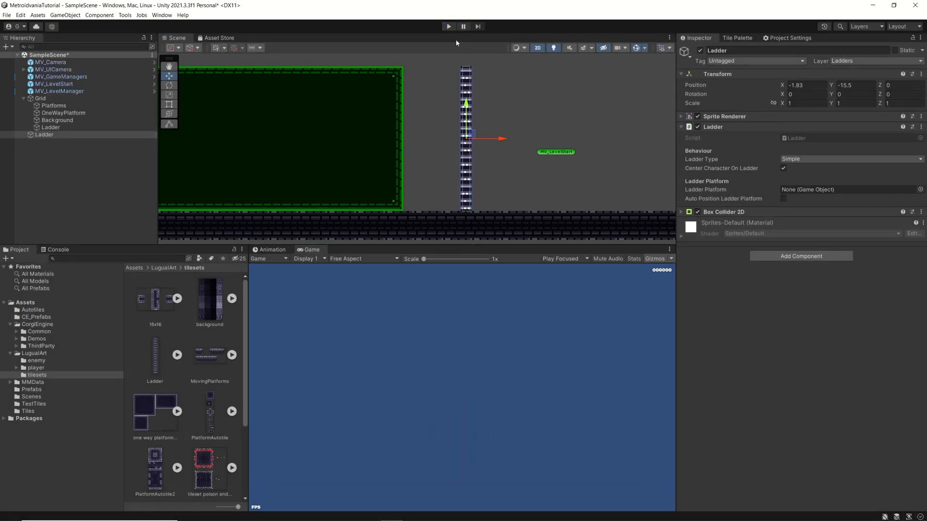
{"action": "mouse_move", "coordinate": [732, 169]}
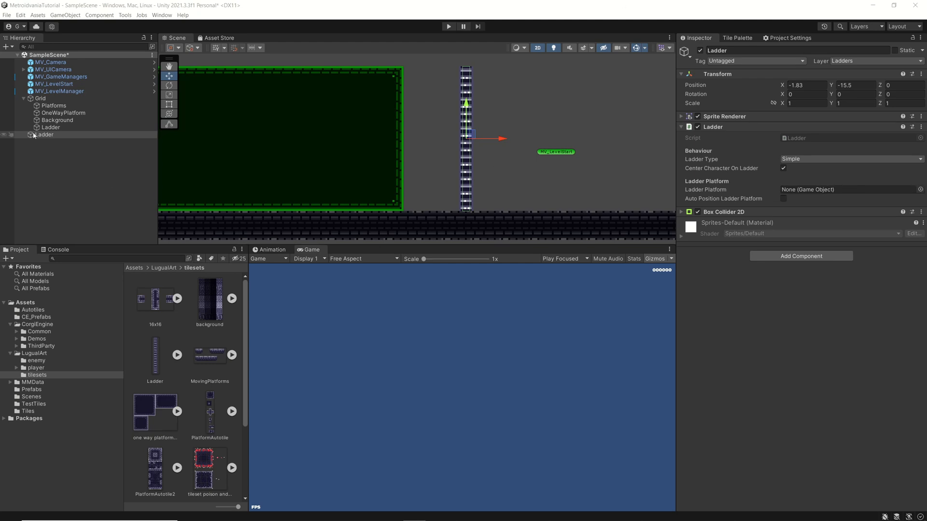
Create an empty child object under Ladder and name it LadderPlatform
{"action": "right_click", "coordinate": [45, 134]}
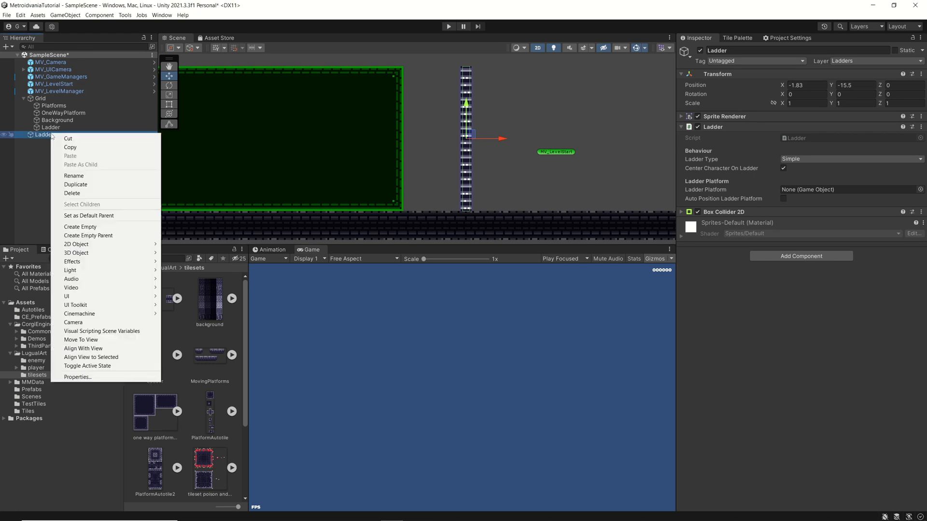
{"action": "mouse_move", "coordinate": [79, 227]}
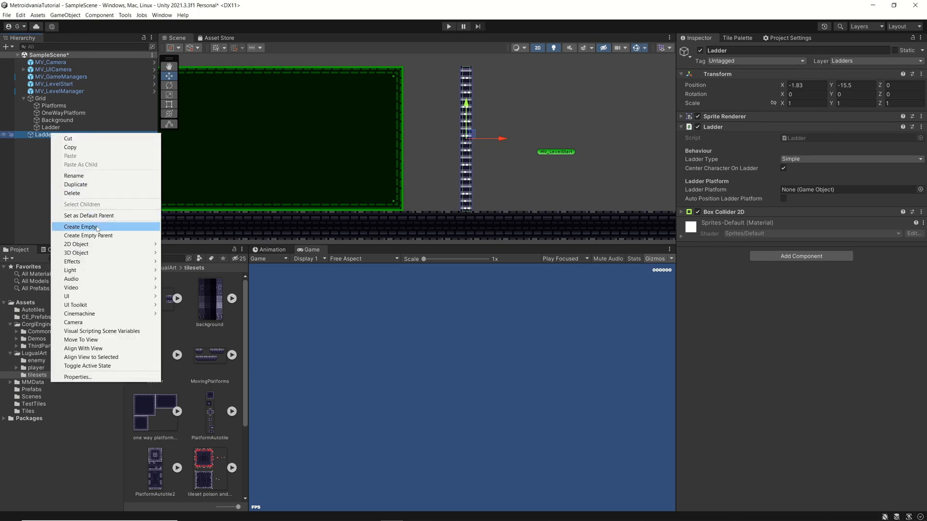
{"action": "left_click", "coordinate": [80, 226]}
{"action": "type", "text": "LadderPlatform"}
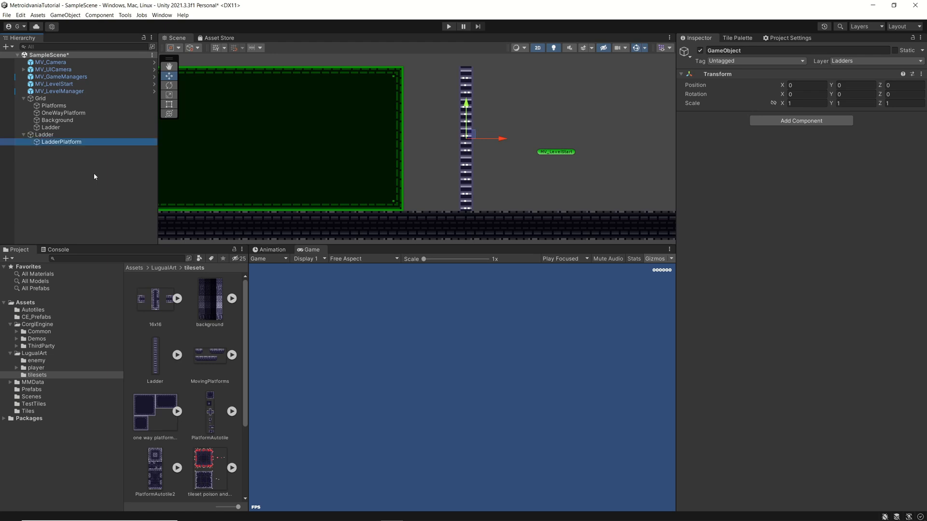
{"action": "left_click", "coordinate": [62, 142]}
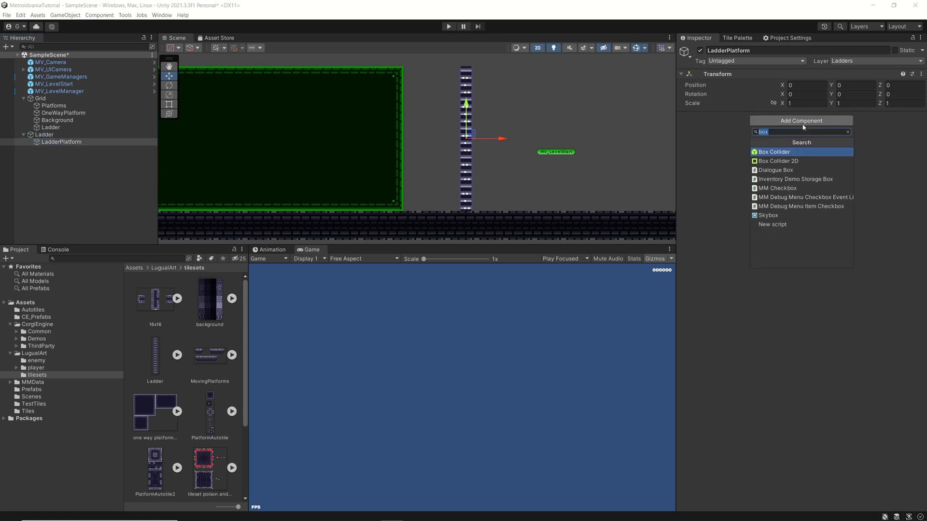
{"action": "mouse_move", "coordinate": [777, 161]}
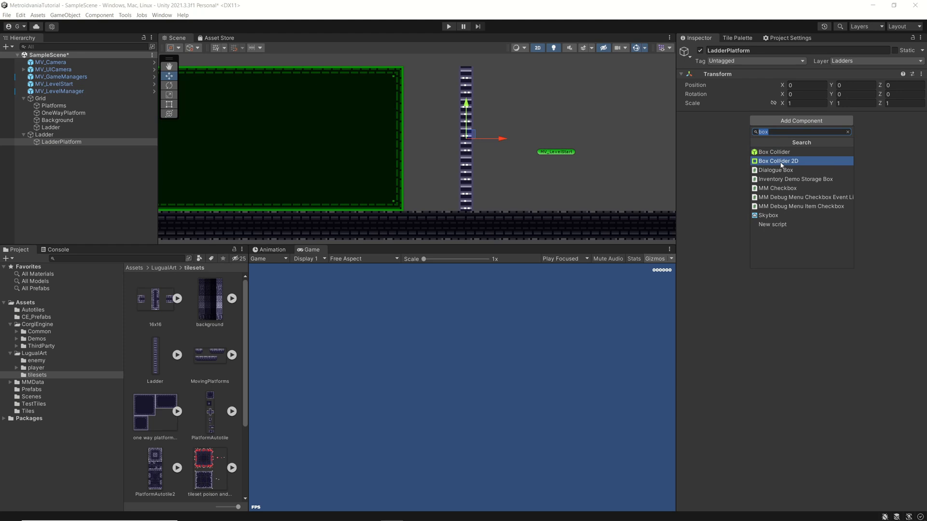
Add a Box Collider 2D to LadderPlatform, scale it 0.5 by 0.3, then reselect Ladder
{"action": "left_click", "coordinate": [777, 161]}
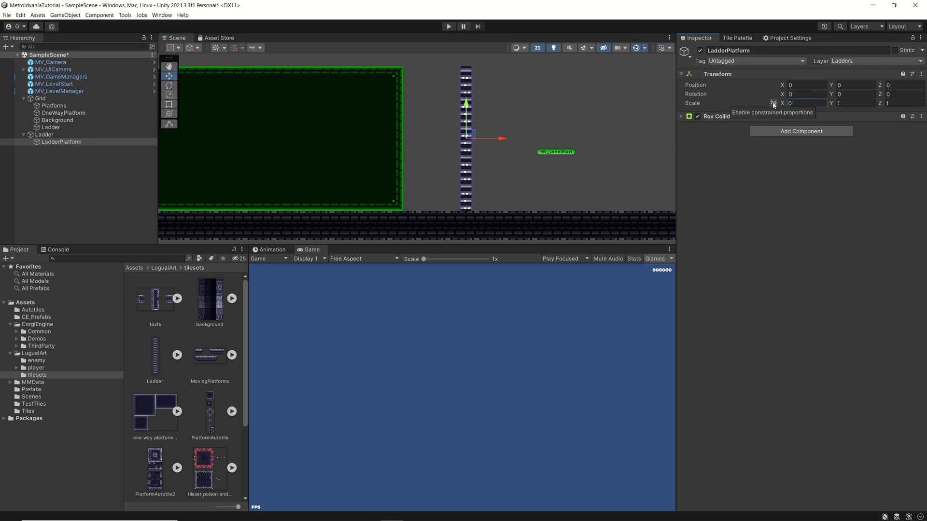
{"action": "type", "text": "0.5"}
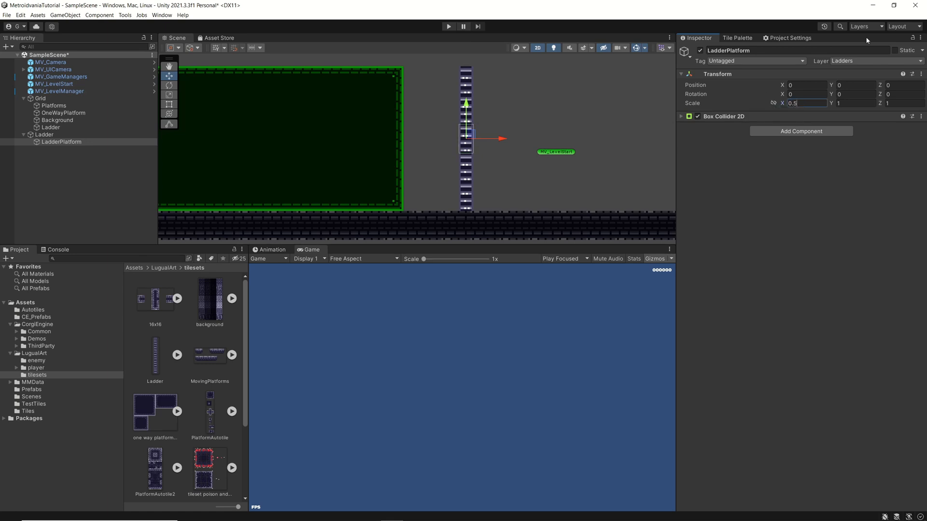
{"action": "left_click", "coordinate": [853, 103]}
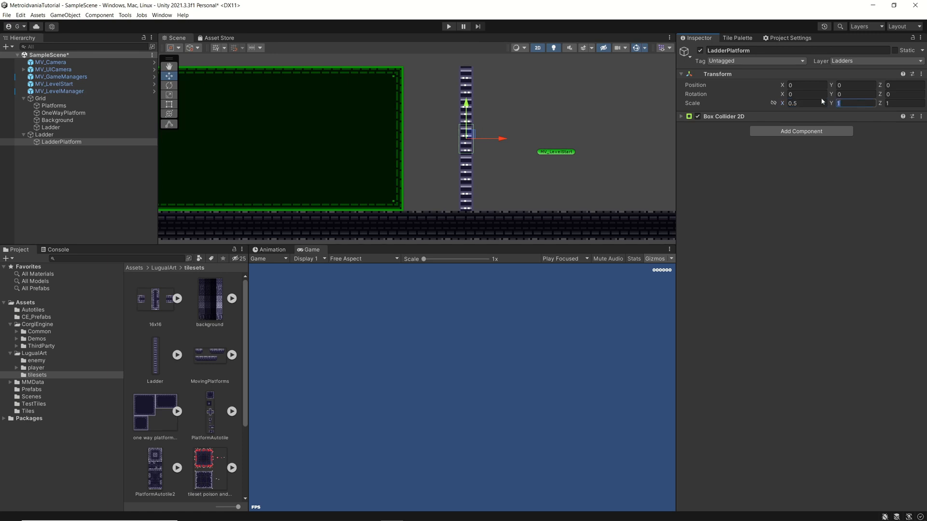
{"action": "type", "text": "0."}
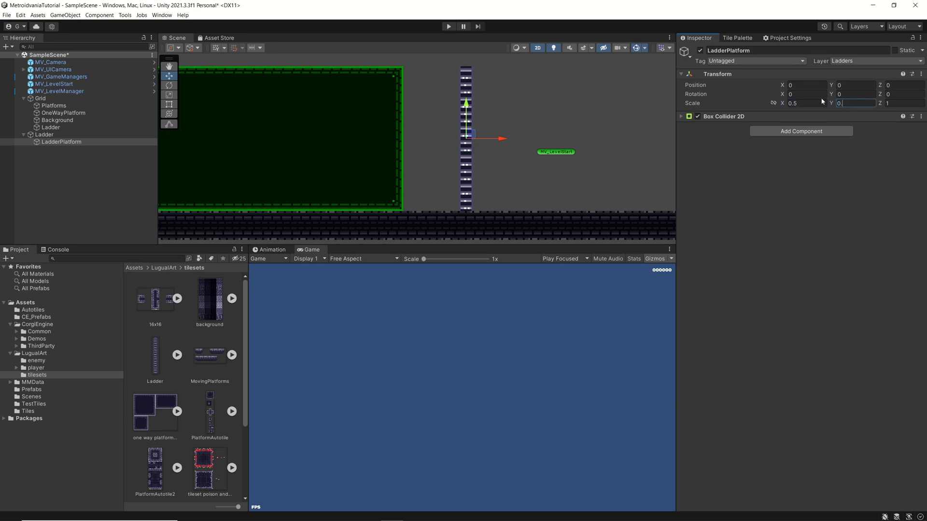
{"action": "type", "text": "0.3"}
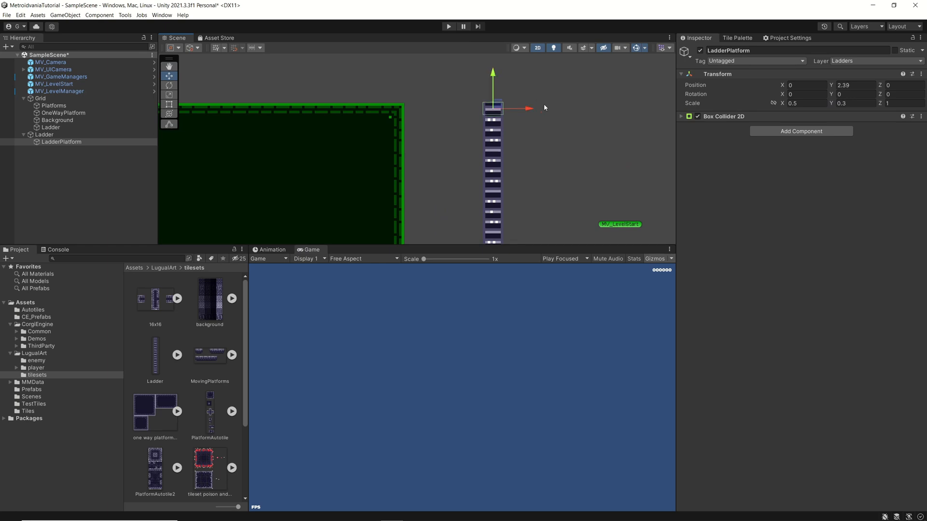
{"action": "left_click", "coordinate": [44, 134]}
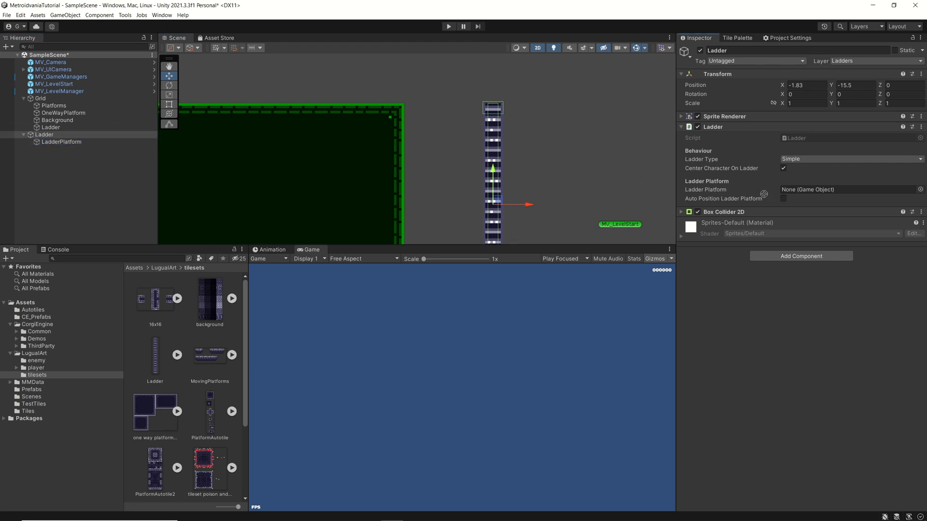
Assign LadderPlatform to the Ladder Platform field and run a brief Play test
{"action": "left_click", "coordinate": [851, 189]}
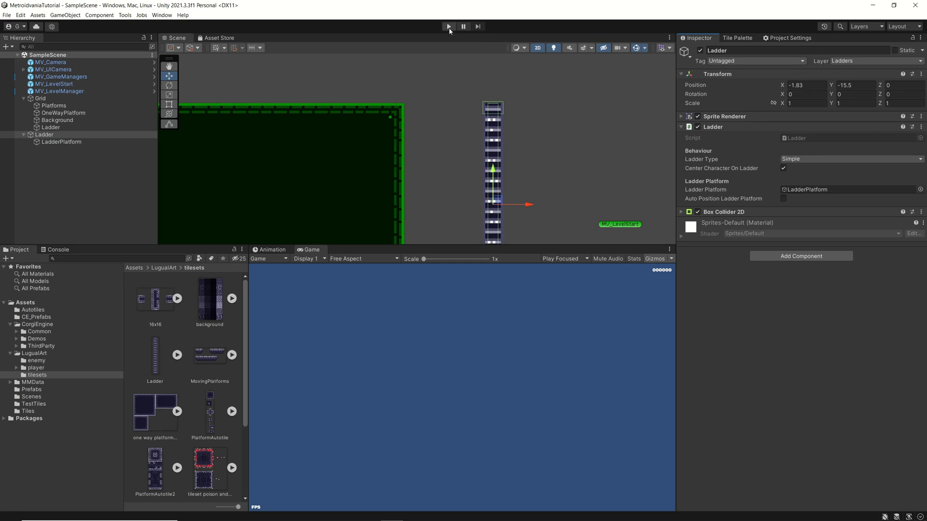
{"action": "left_click", "coordinate": [448, 26]}
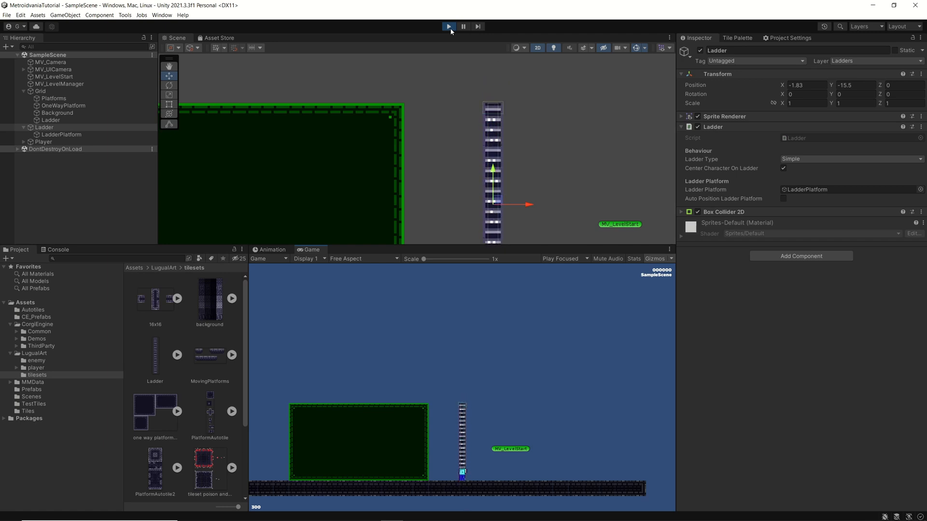
{"action": "left_click", "coordinate": [448, 26]}
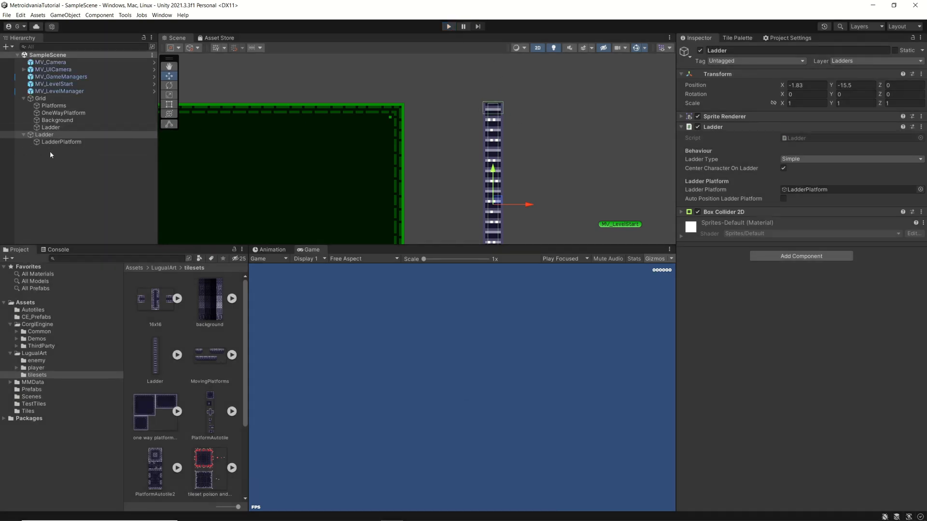
Select LadderPlatform and assign it a new layer from the Layer dropdown
{"action": "left_click", "coordinate": [61, 142]}
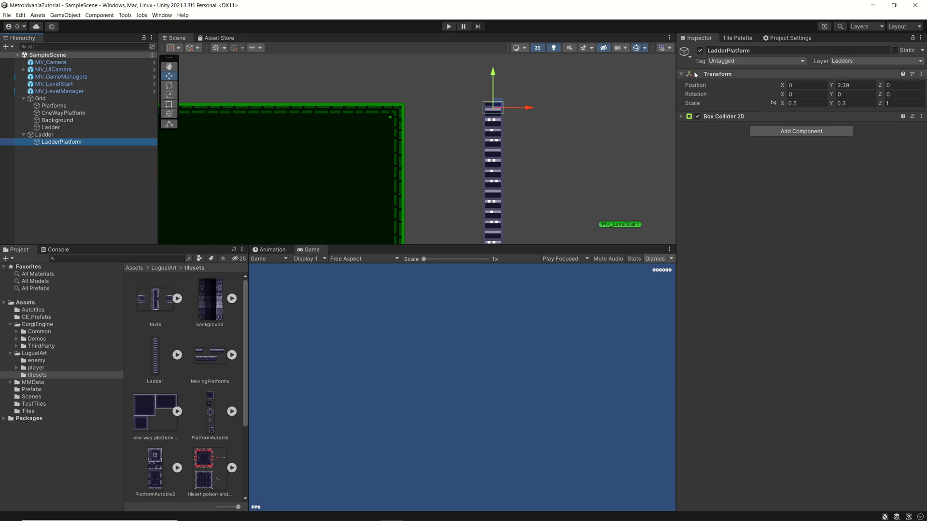
{"action": "left_click", "coordinate": [44, 134]}
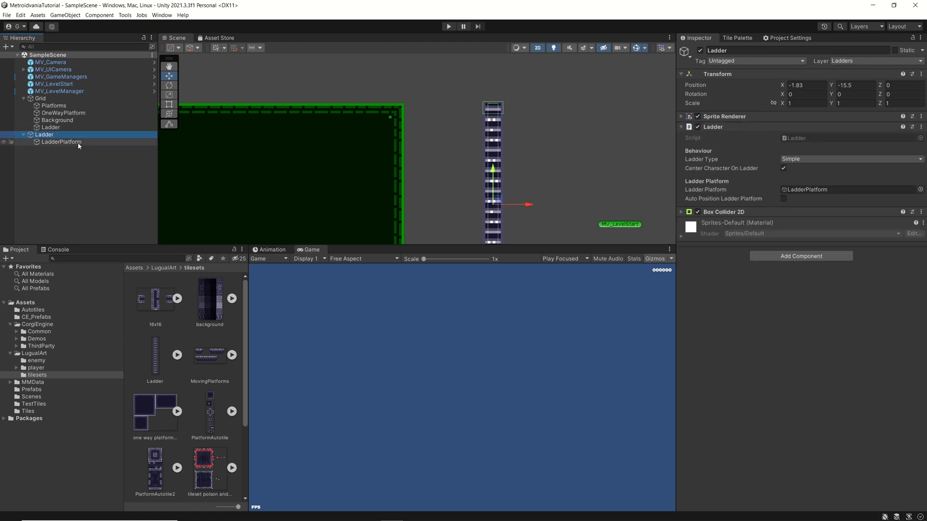
{"action": "left_click", "coordinate": [61, 142]}
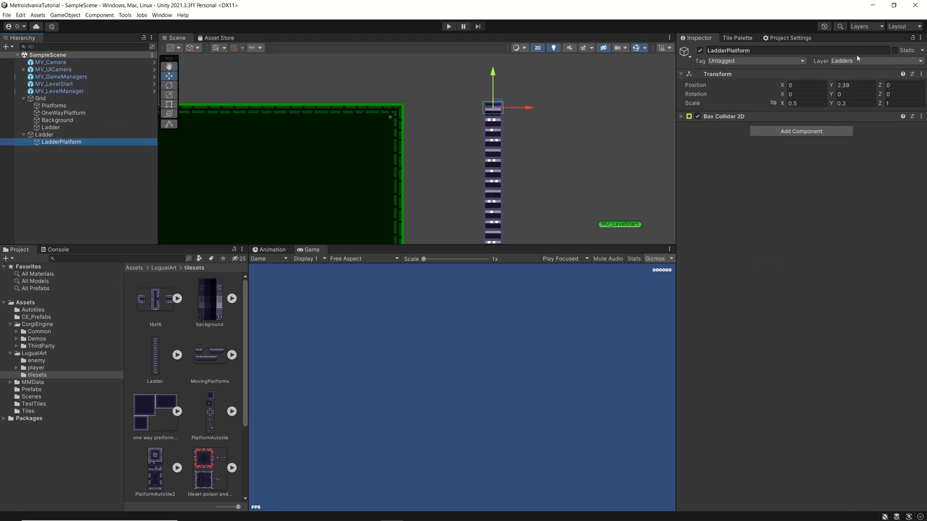
{"action": "left_click", "coordinate": [874, 60]}
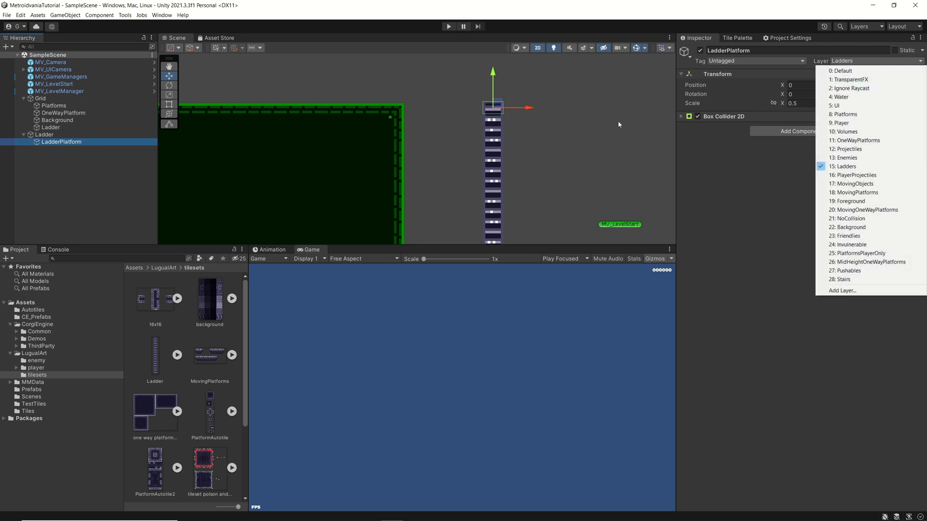
{"action": "left_click", "coordinate": [857, 140]}
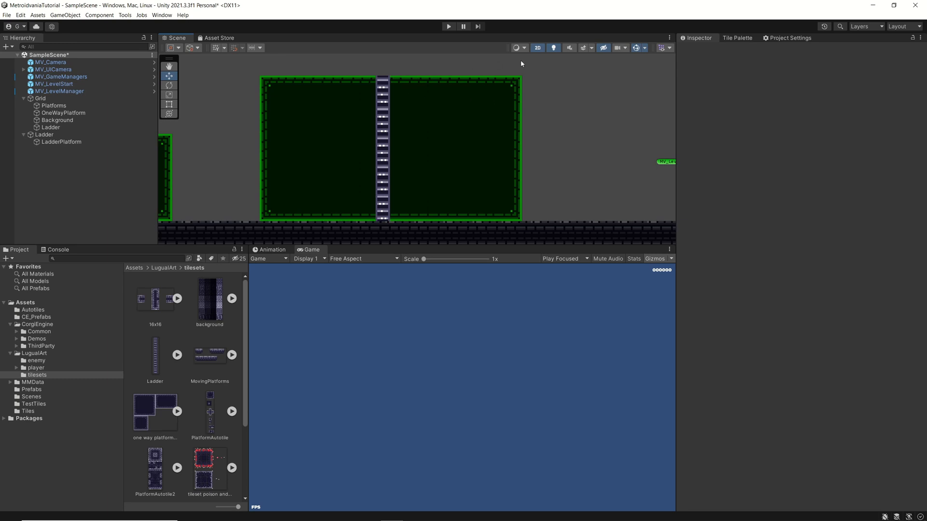
{"action": "mouse_move", "coordinate": [446, 39]}
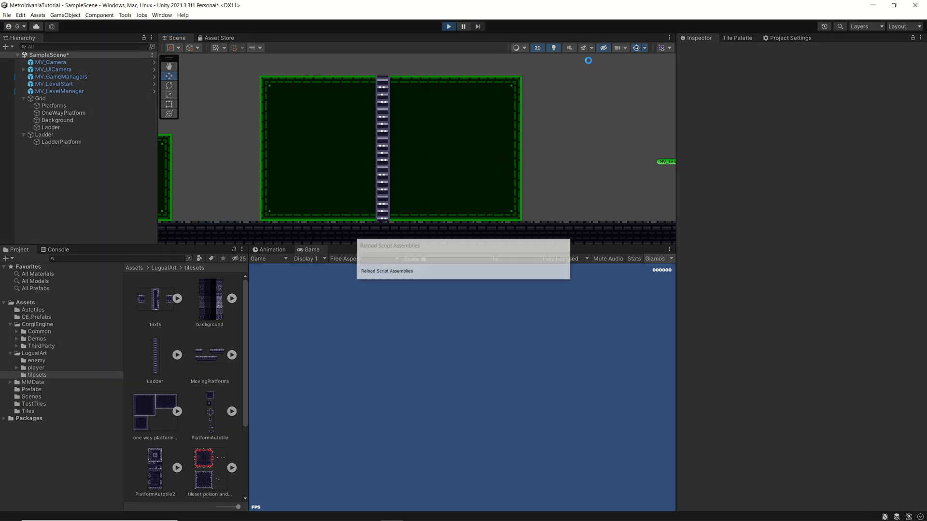
Start Play mode and climb the player up the ladder onto the platform
{"action": "left_click", "coordinate": [448, 26]}
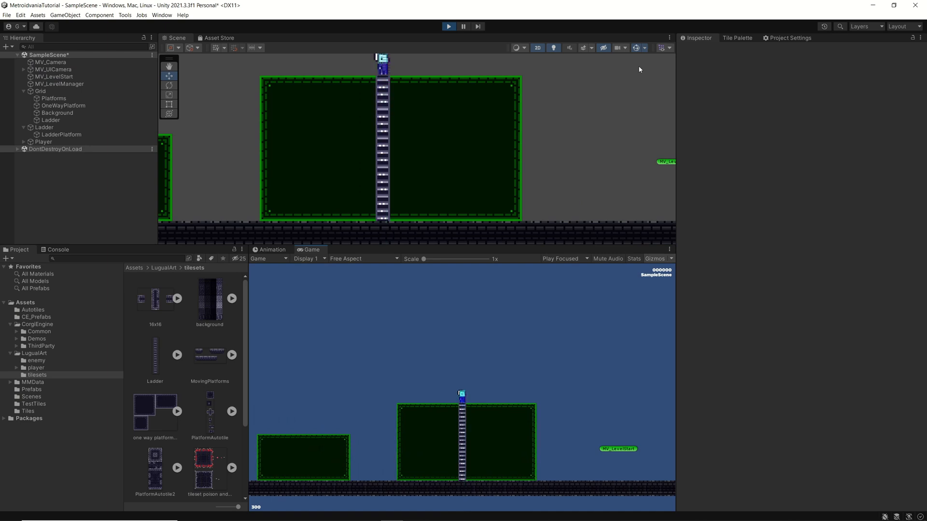
{"action": "mouse_move", "coordinate": [494, 102]}
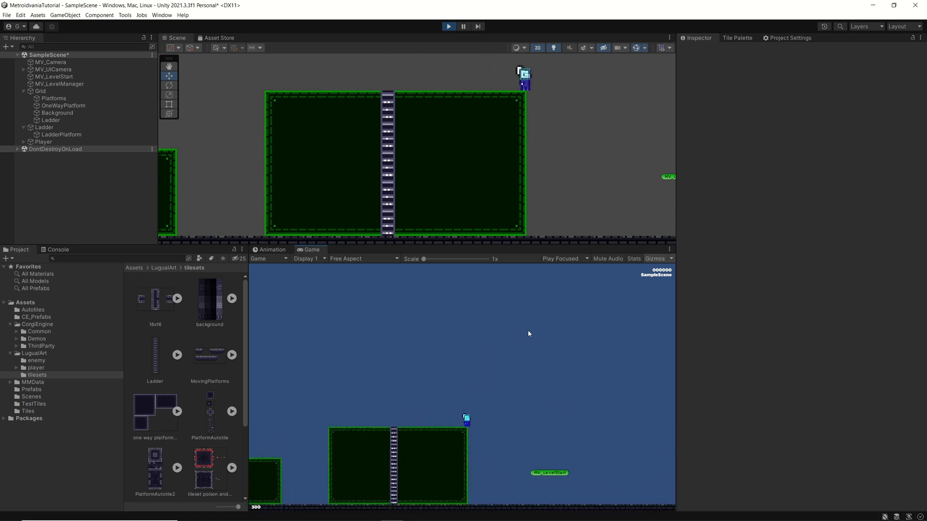
Exit Play mode and select the Ladder object to inspect its top
{"action": "left_click", "coordinate": [448, 26]}
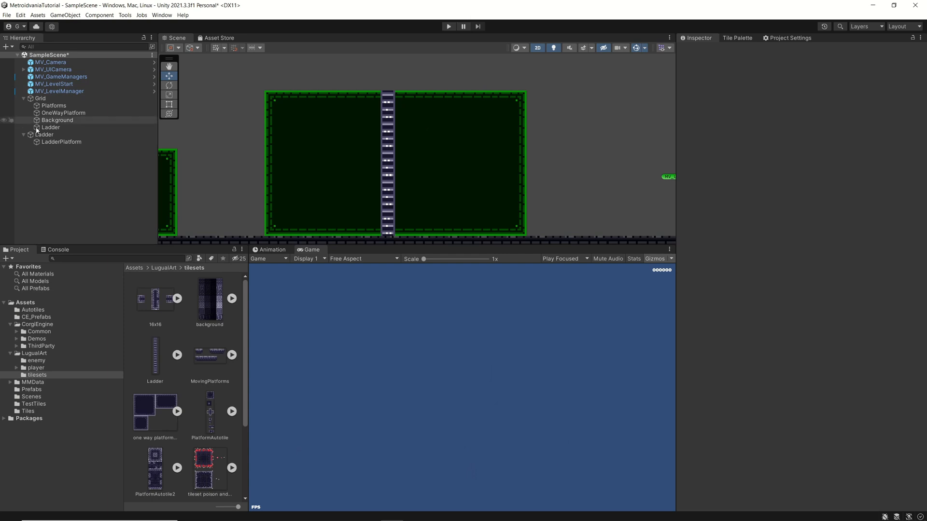
{"action": "left_click", "coordinate": [45, 134]}
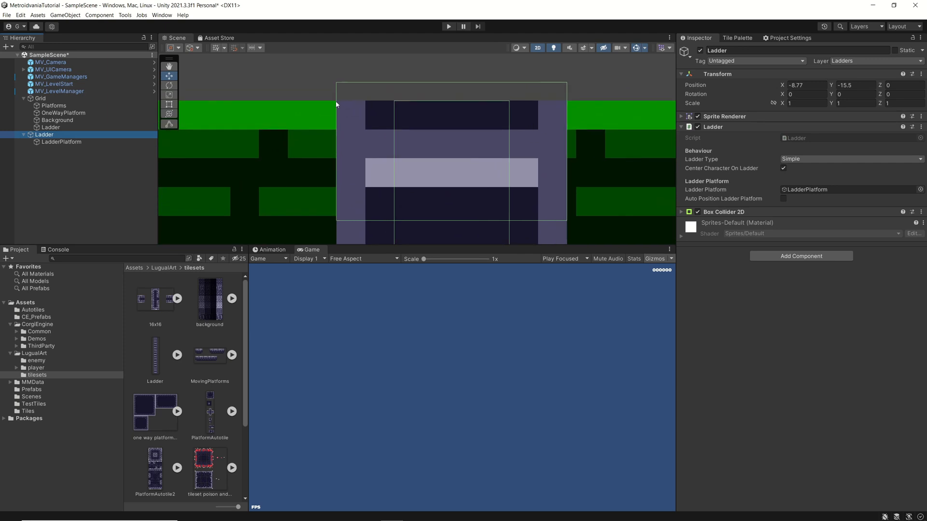
{"action": "mouse_move", "coordinate": [418, 84]}
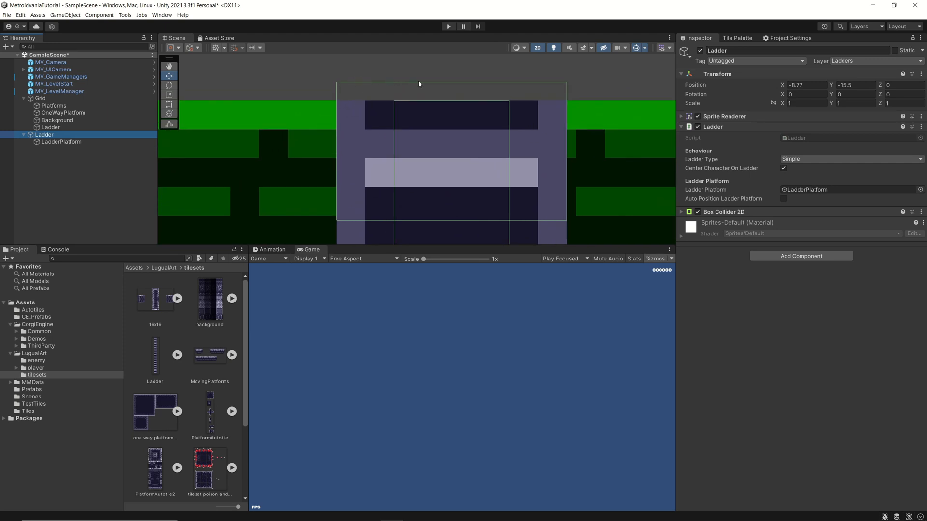
{"action": "mouse_move", "coordinate": [599, 91]}
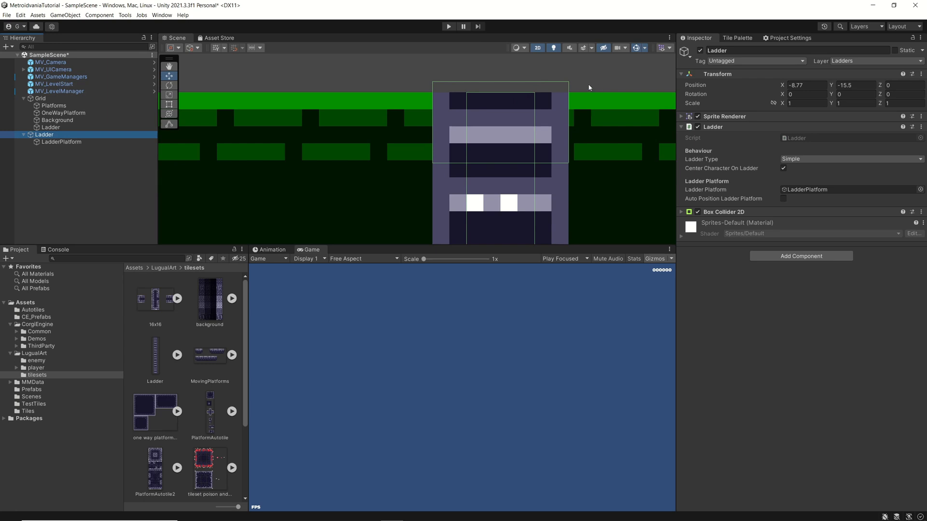
{"action": "mouse_move", "coordinate": [573, 86]}
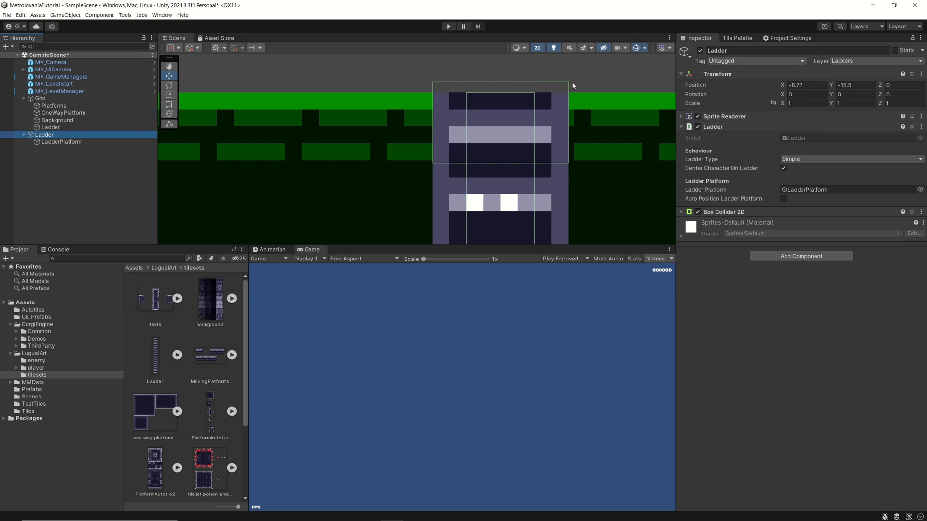
{"action": "mouse_move", "coordinate": [541, 116]}
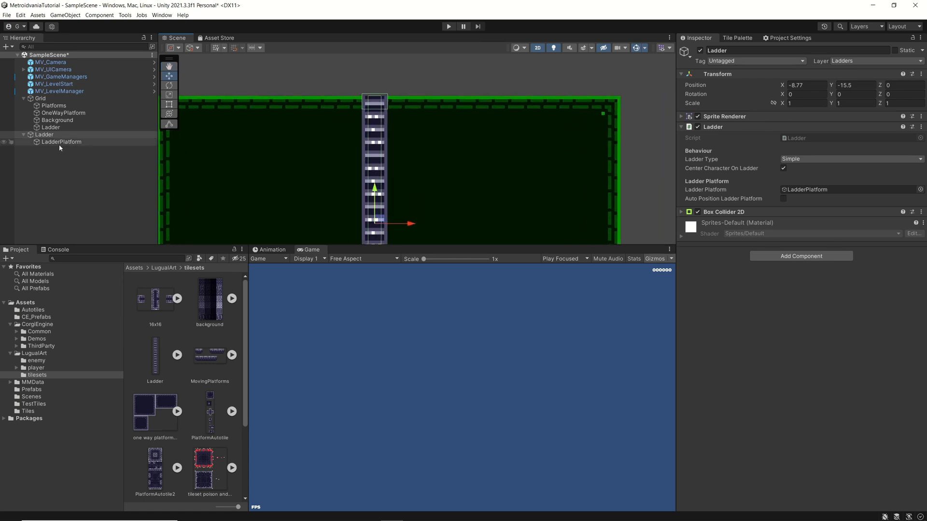
{"action": "left_click", "coordinate": [61, 141]}
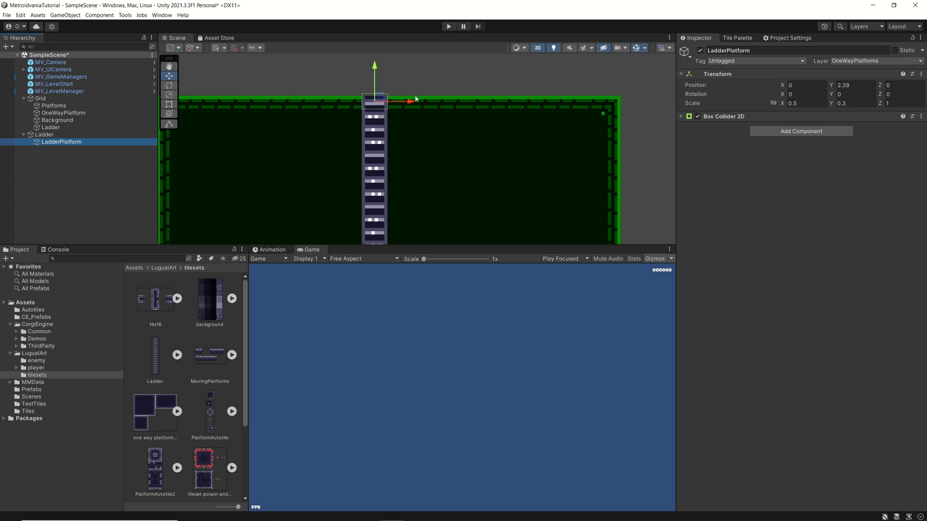
{"action": "mouse_move", "coordinate": [595, 109]}
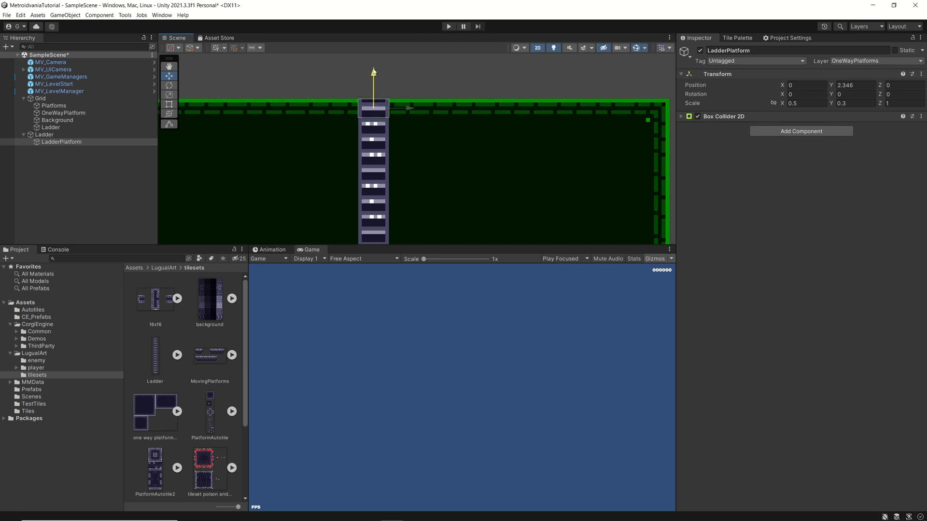
{"action": "left_click_drag", "start_coordinate": [373, 76], "coordinate": [373, 71]}
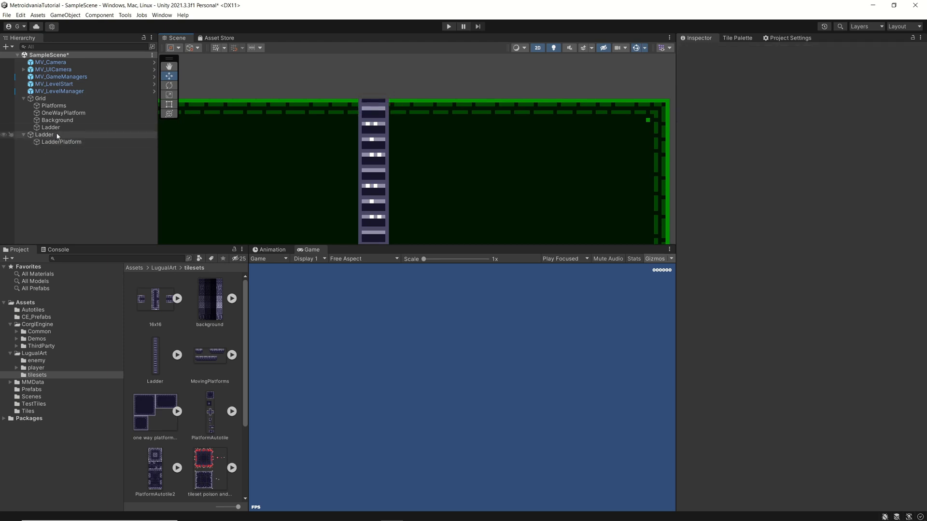
Enable Auto Position Ladder Platform on the Ladder and start a Play test
{"action": "left_click", "coordinate": [44, 134]}
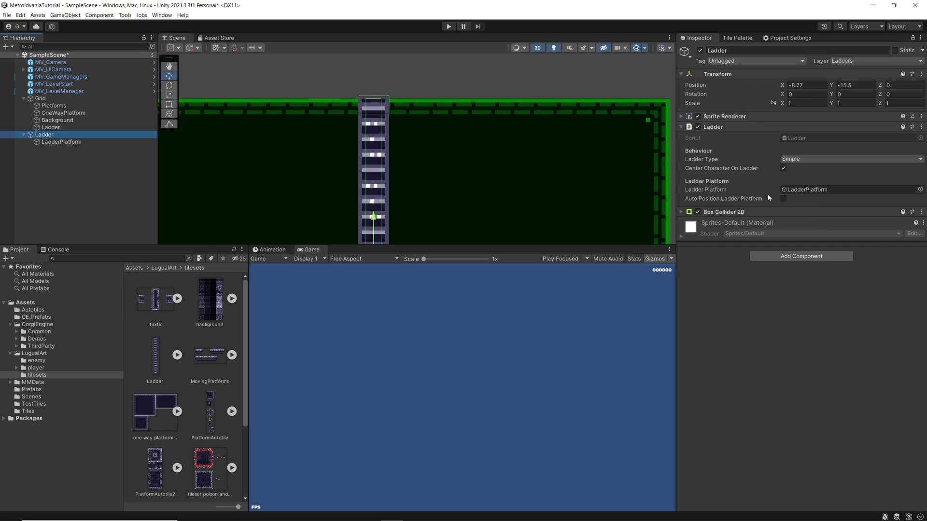
{"action": "left_click", "coordinate": [783, 198]}
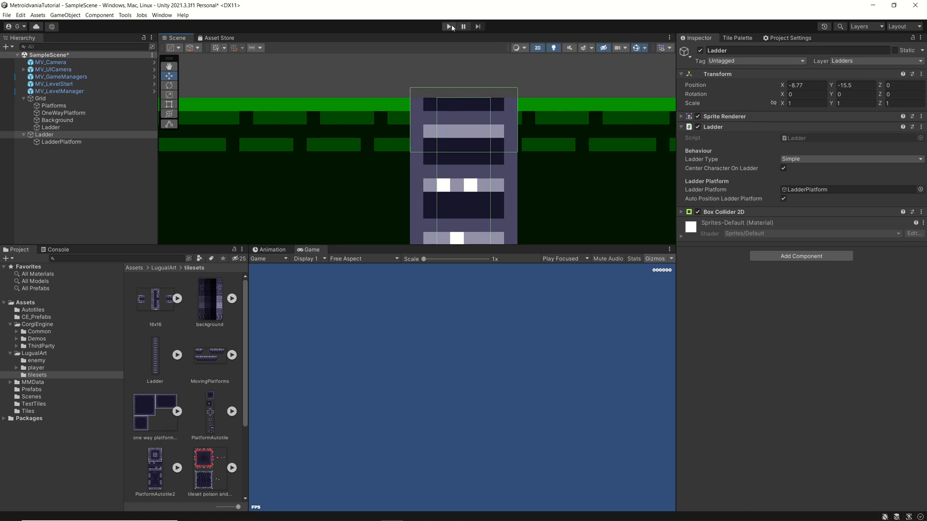
{"action": "left_click", "coordinate": [450, 26]}
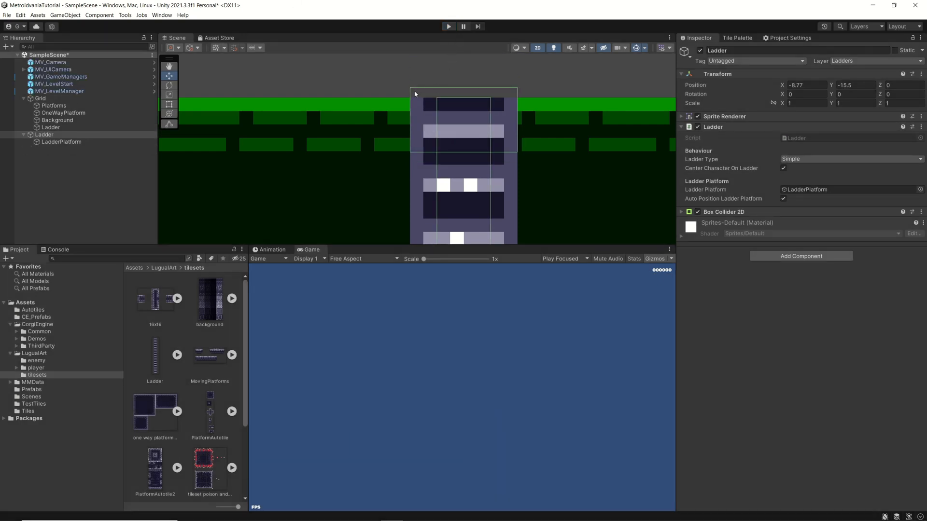
Check LadderPlatform's new position, then reselect the Ladder object
{"action": "left_click", "coordinate": [61, 142]}
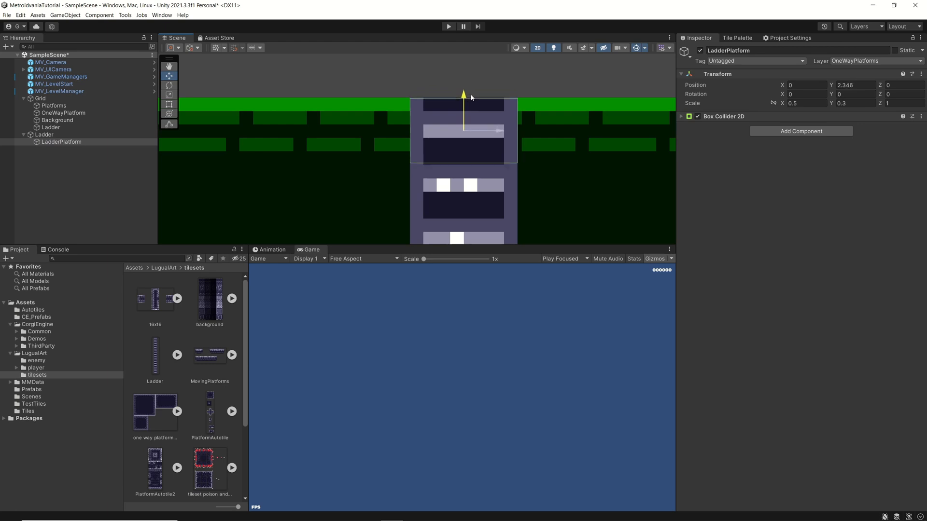
{"action": "mouse_move", "coordinate": [473, 97]}
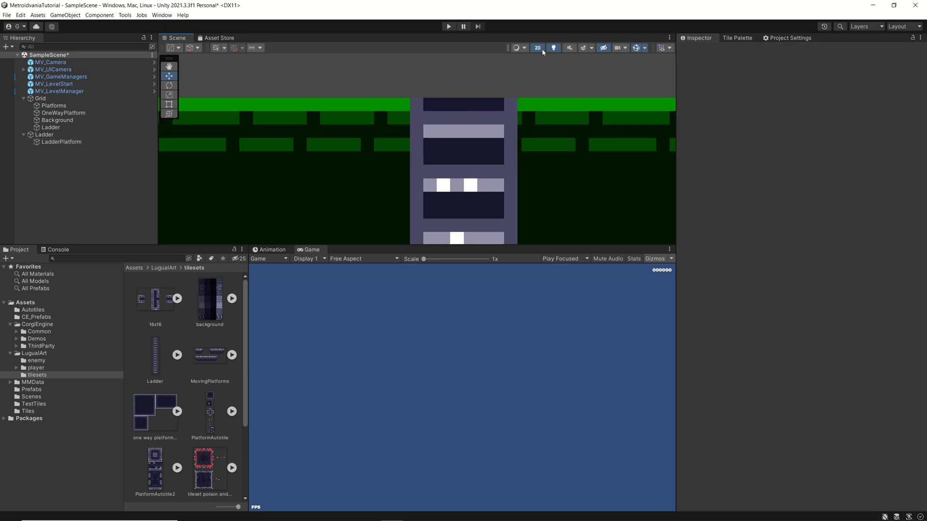
{"action": "left_click", "coordinate": [44, 134]}
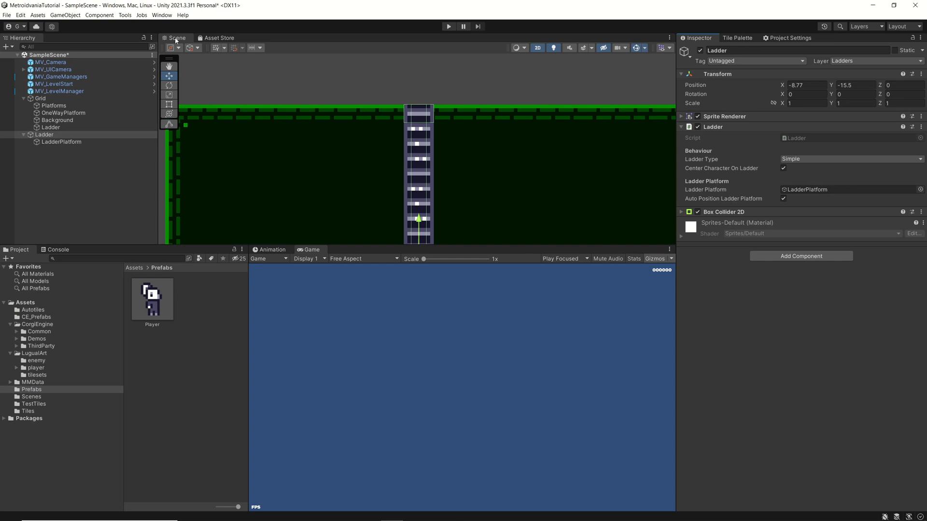
{"action": "mouse_move", "coordinate": [809, 236]}
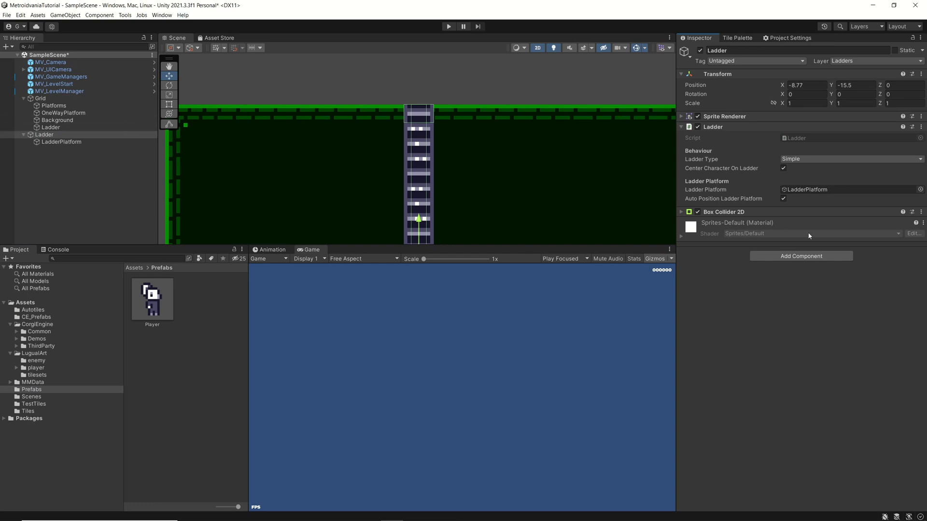
{"action": "mouse_move", "coordinate": [580, 3]}
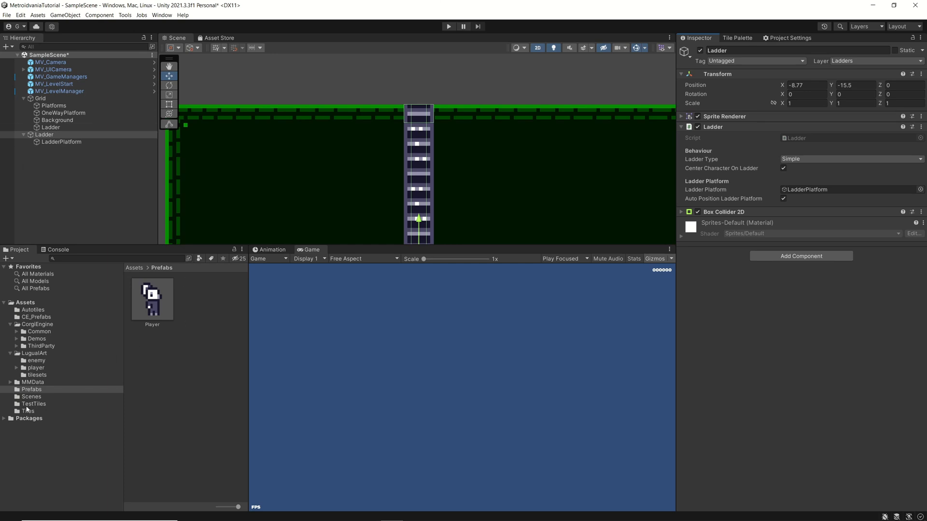
Select the Player prefab and expand its Character Ladder component in the Inspector
{"action": "left_click", "coordinate": [152, 298]}
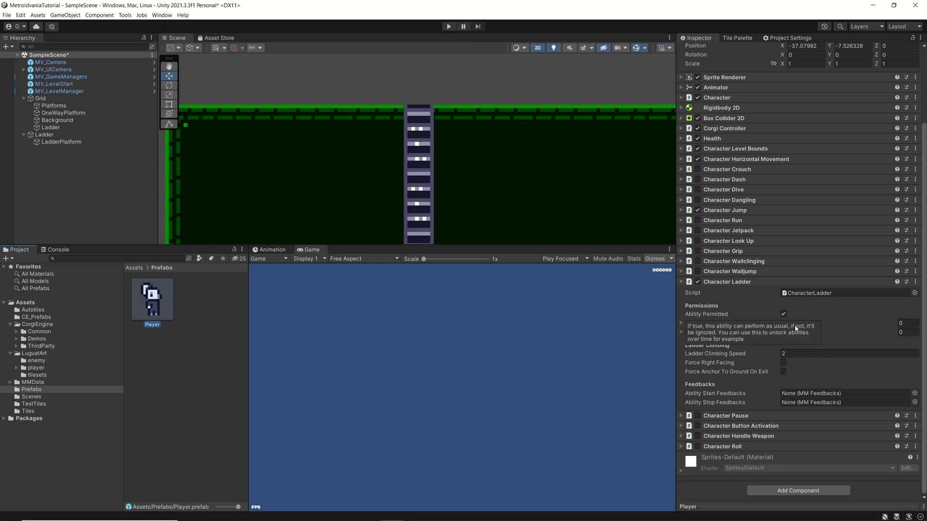
{"action": "mouse_move", "coordinate": [843, 308]}
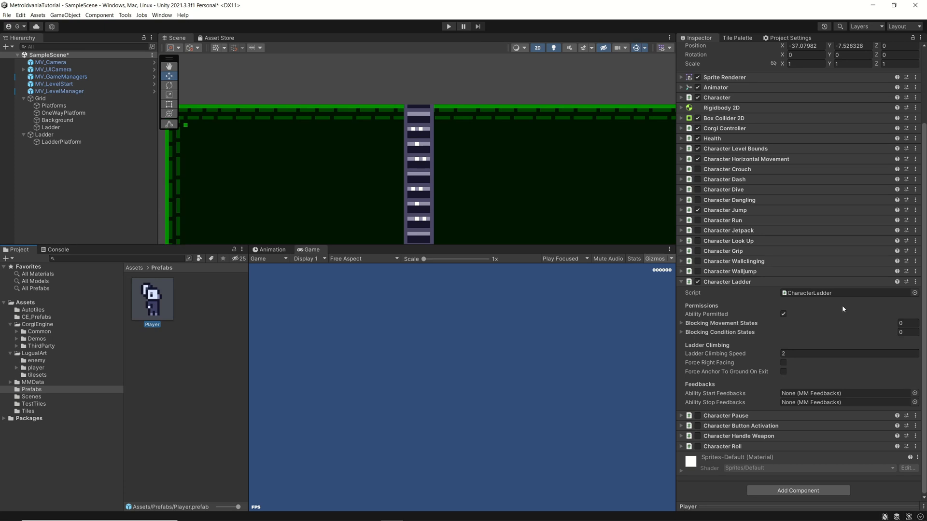
{"action": "mouse_move", "coordinate": [737, 355]}
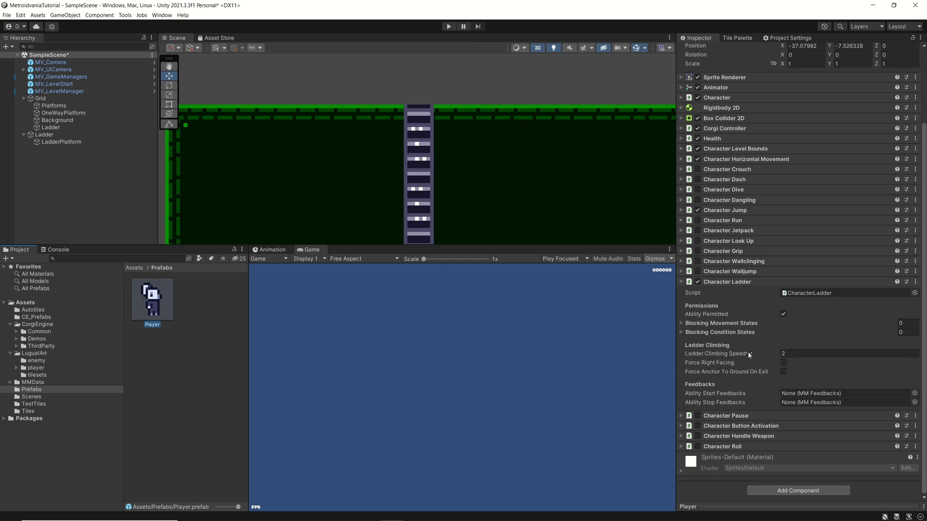
{"action": "left_click", "coordinate": [845, 353]}
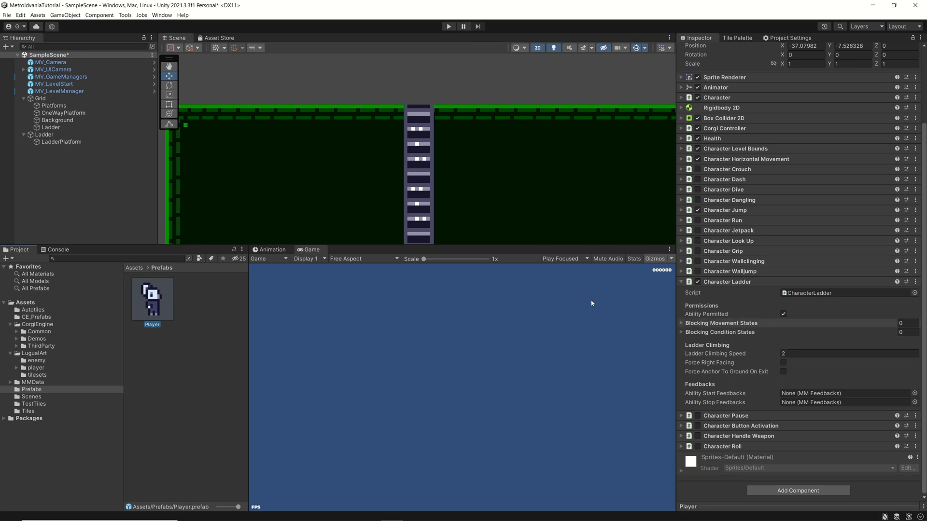
{"action": "mouse_move", "coordinate": [413, 89]}
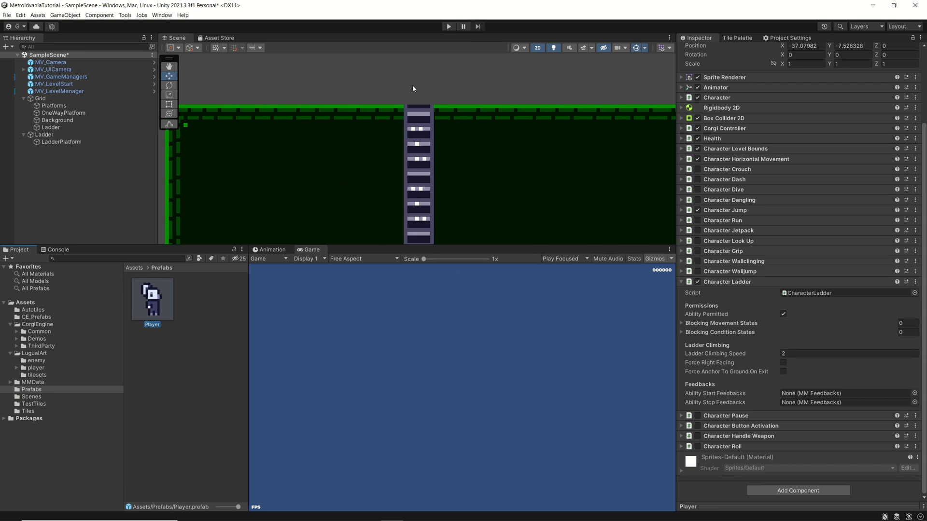
{"action": "mouse_move", "coordinate": [471, 145]}
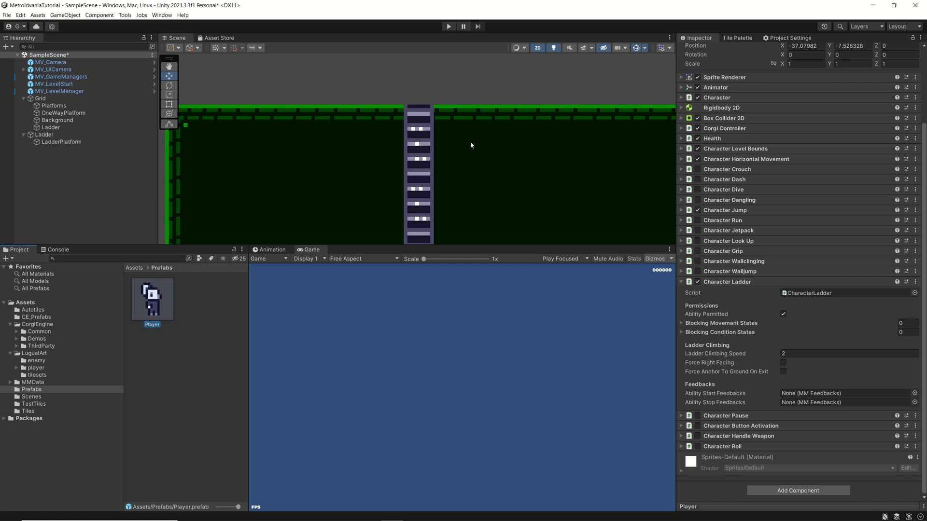
{"action": "mouse_move", "coordinate": [420, 77]}
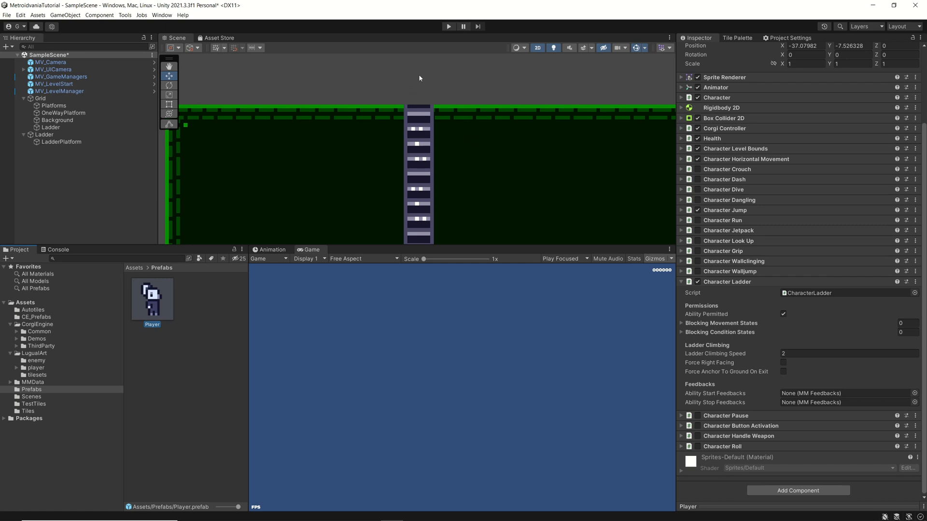
{"action": "mouse_move", "coordinate": [473, 86]}
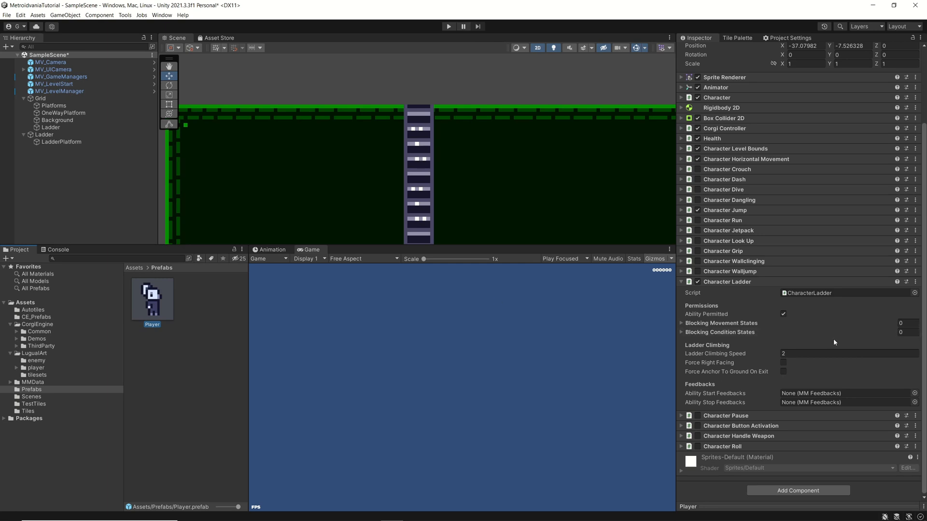
{"action": "mouse_move", "coordinate": [718, 371]}
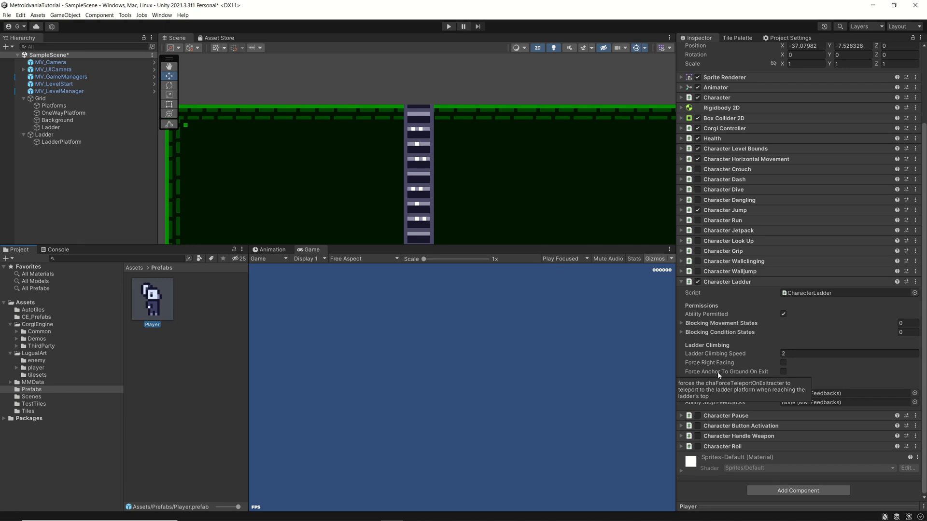
{"action": "mouse_move", "coordinate": [821, 379]}
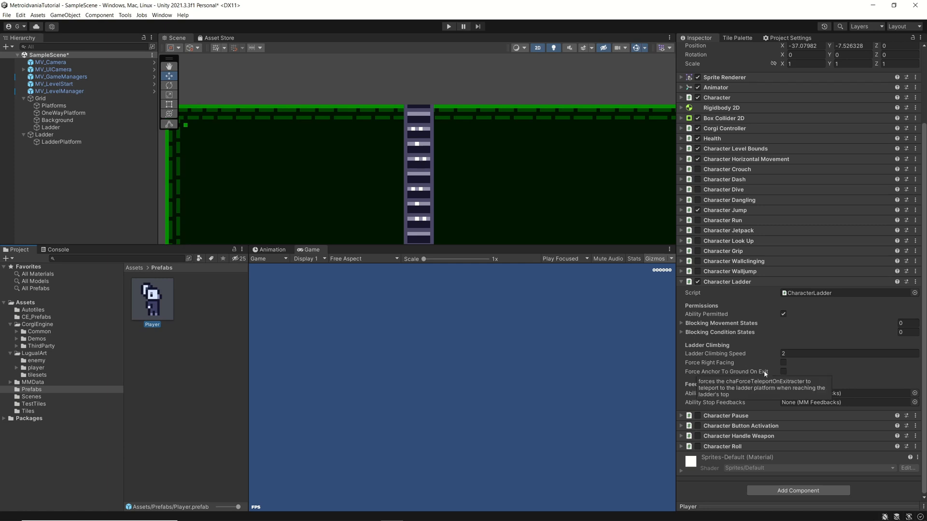
{"action": "mouse_move", "coordinate": [812, 377]}
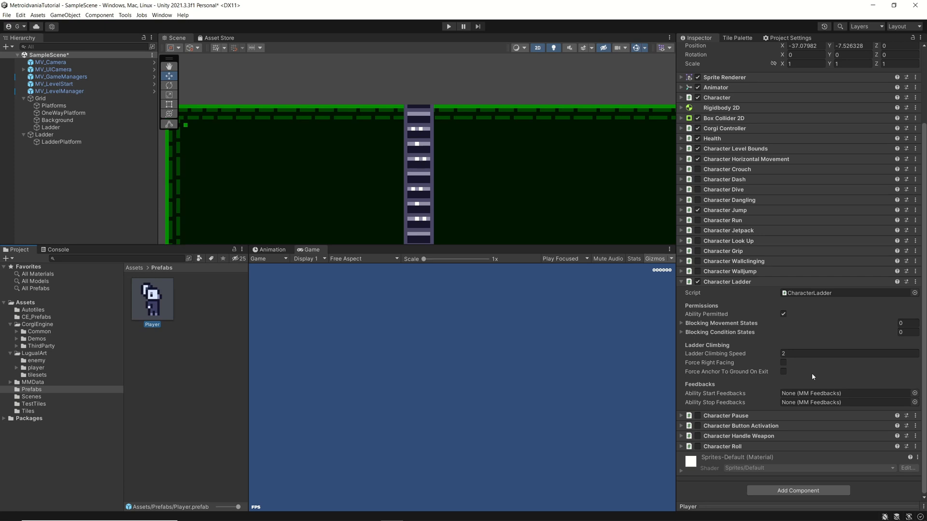
{"action": "mouse_move", "coordinate": [755, 295]}
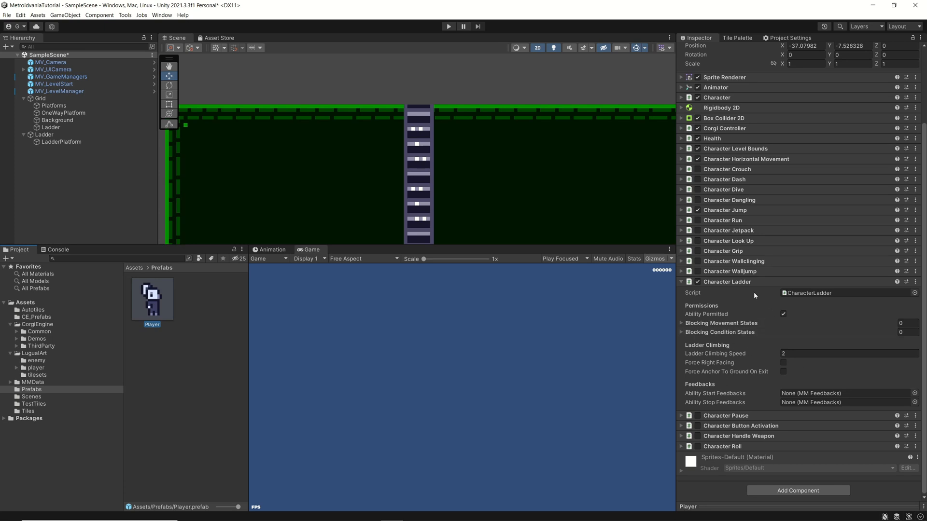
{"action": "mouse_move", "coordinate": [811, 340]}
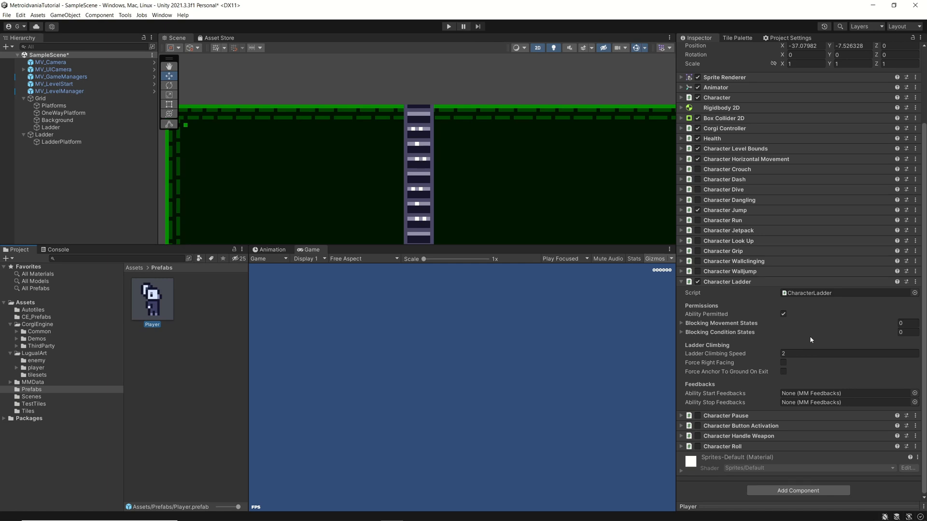
{"action": "mouse_move", "coordinate": [195, 342]}
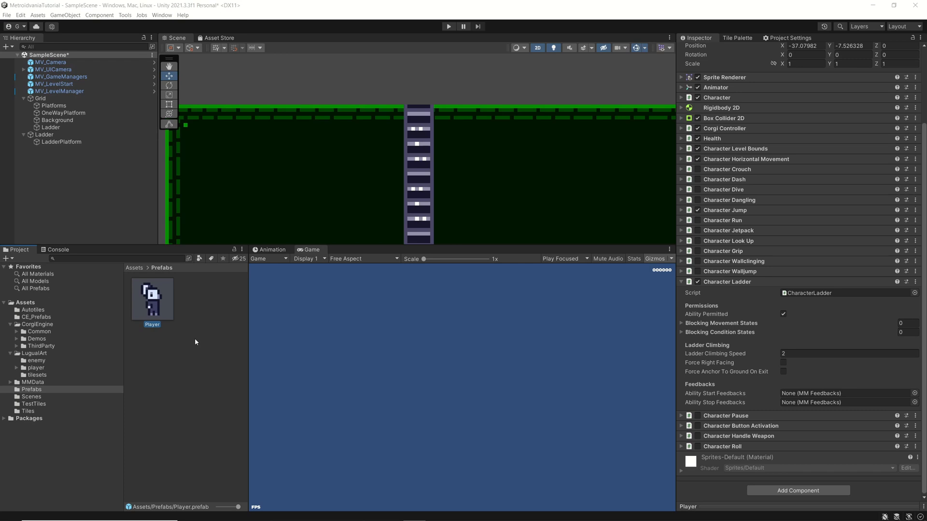
{"action": "mouse_move", "coordinate": [699, 392]}
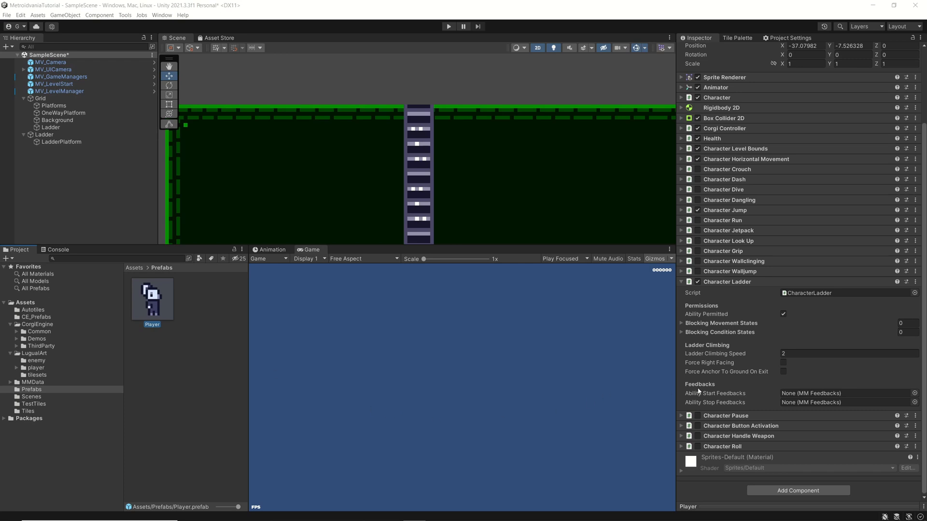
{"action": "mouse_move", "coordinate": [703, 365]}
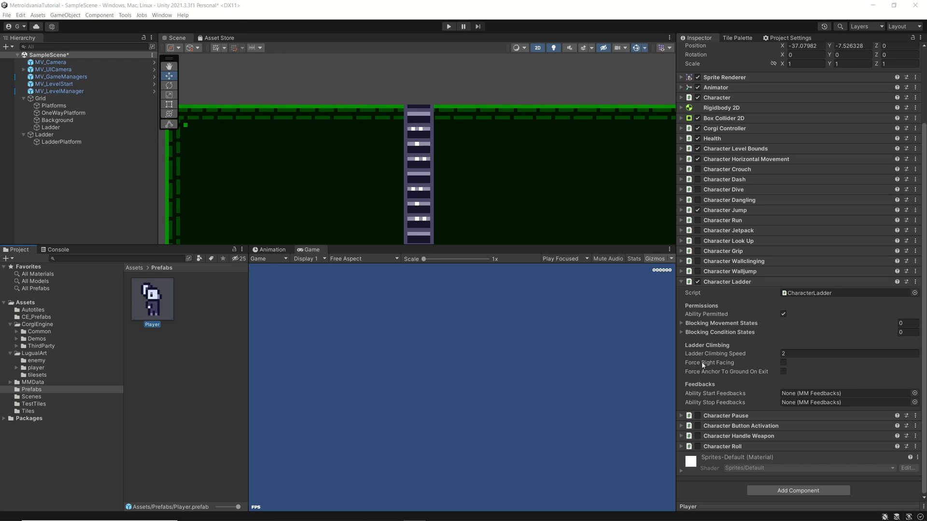
{"action": "mouse_move", "coordinate": [427, 318]}
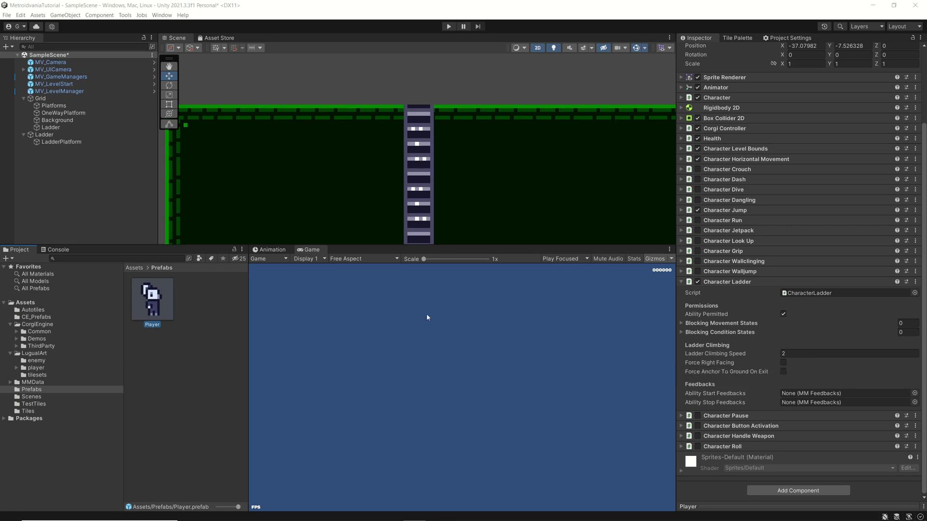
{"action": "mouse_move", "coordinate": [329, 291]}
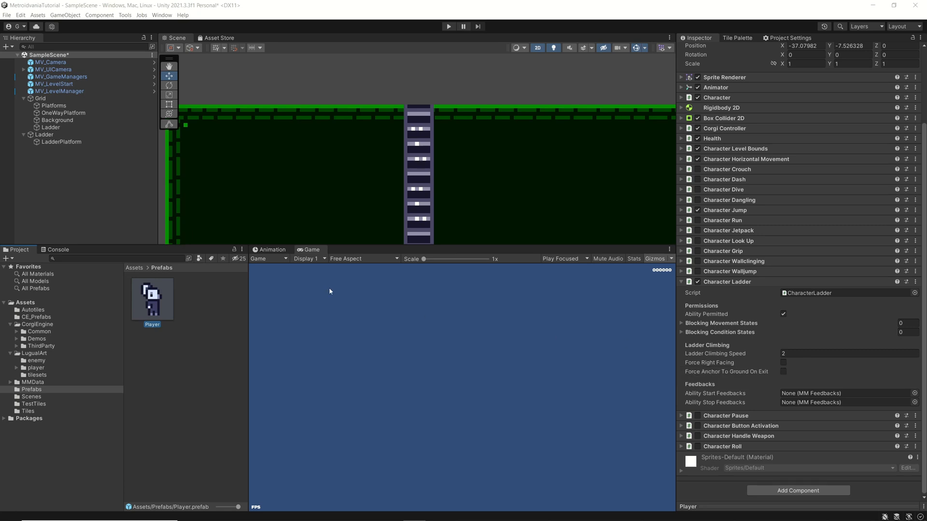